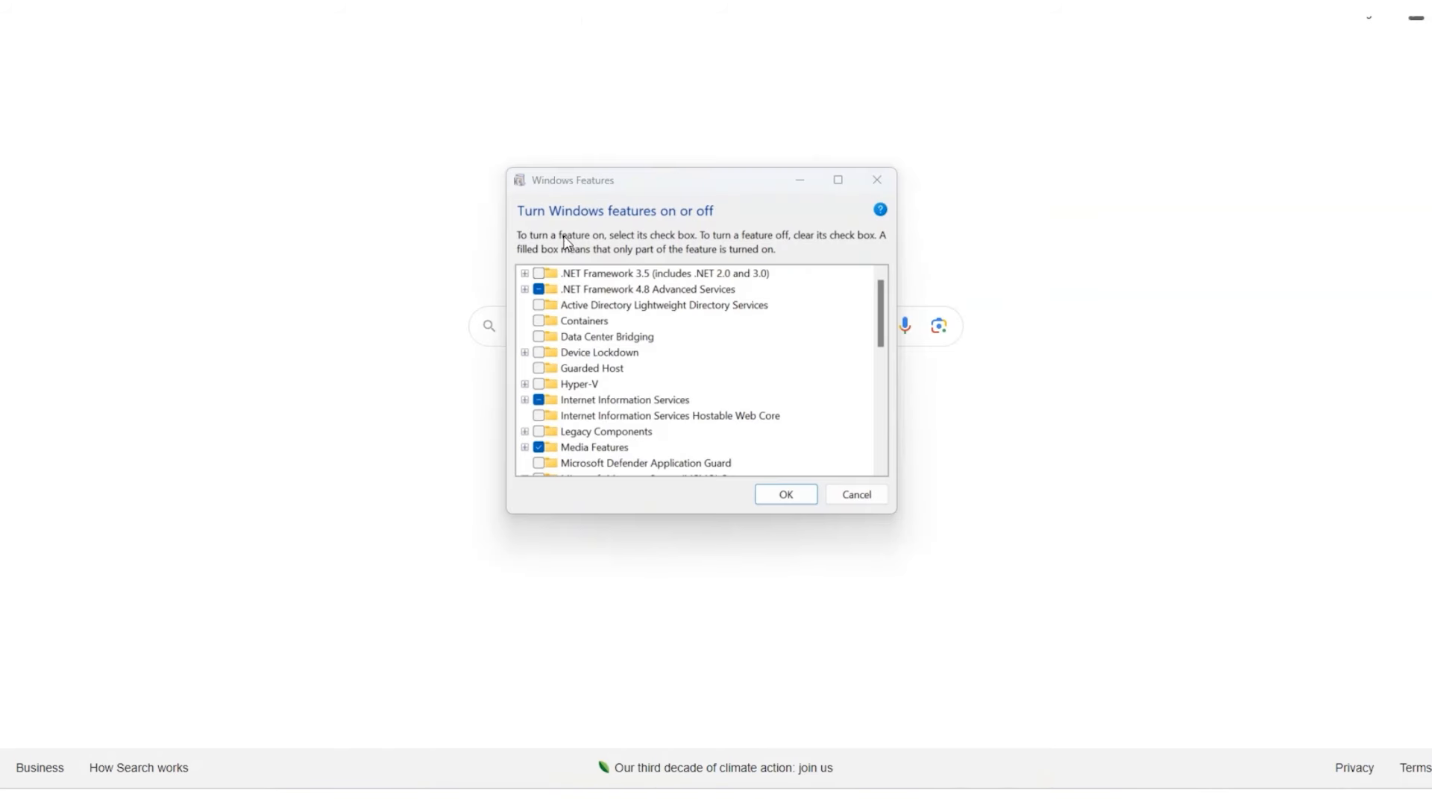
pyautogui.moveTo(547, 382)
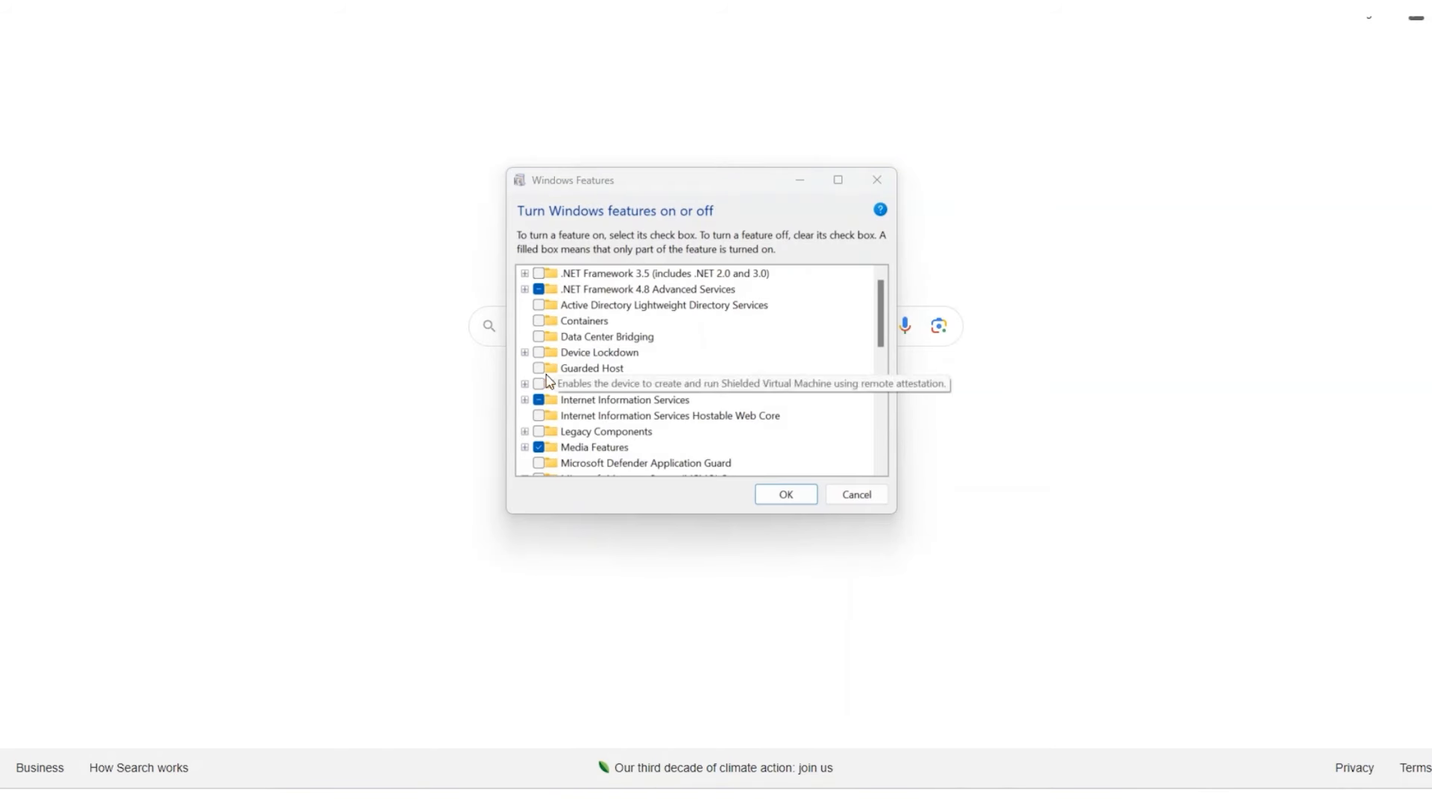
# - Enable the Hyper-V feature in Windows Features and confirm with OK
pyautogui.click(580, 383)
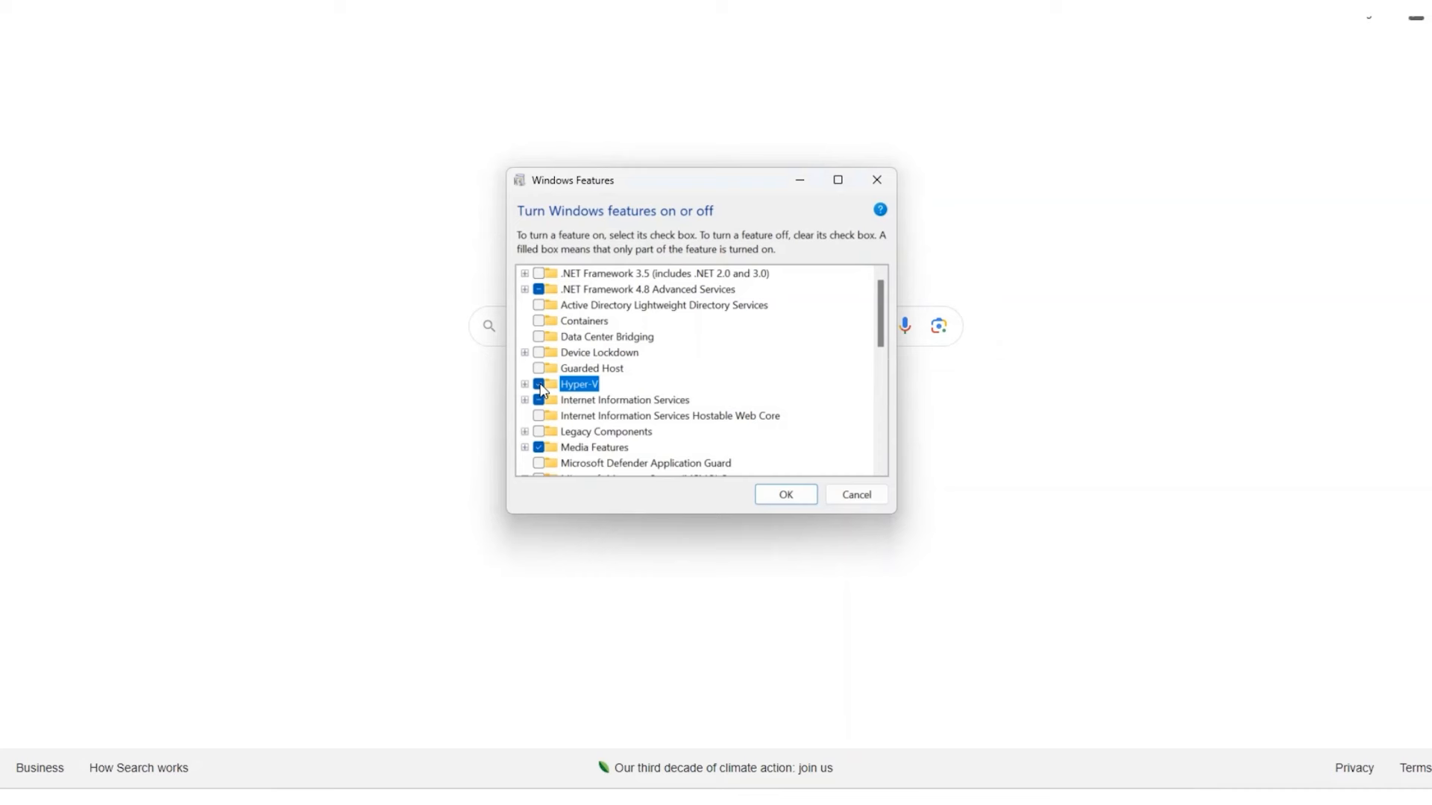
pyautogui.click(783, 494)
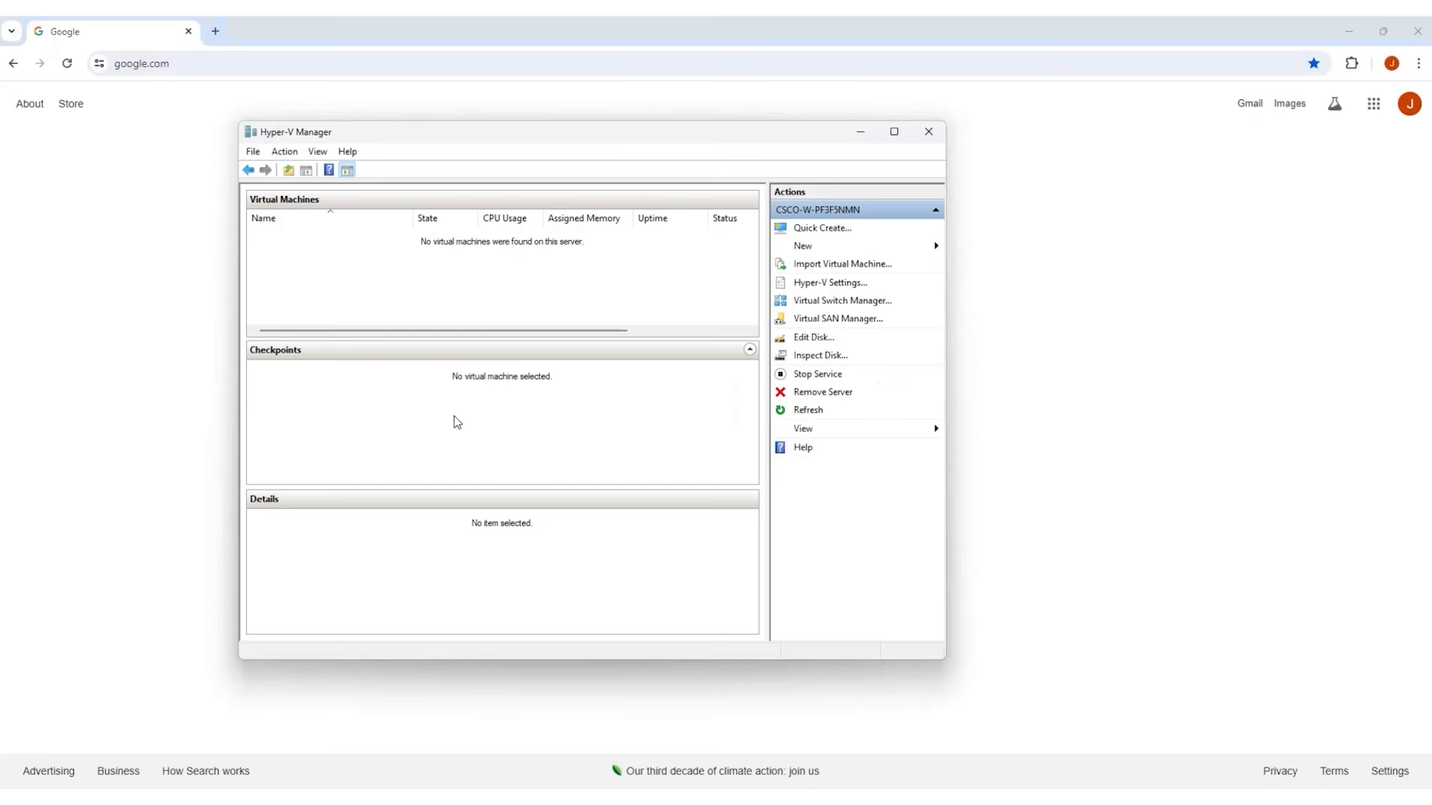
pyautogui.moveTo(991, 119)
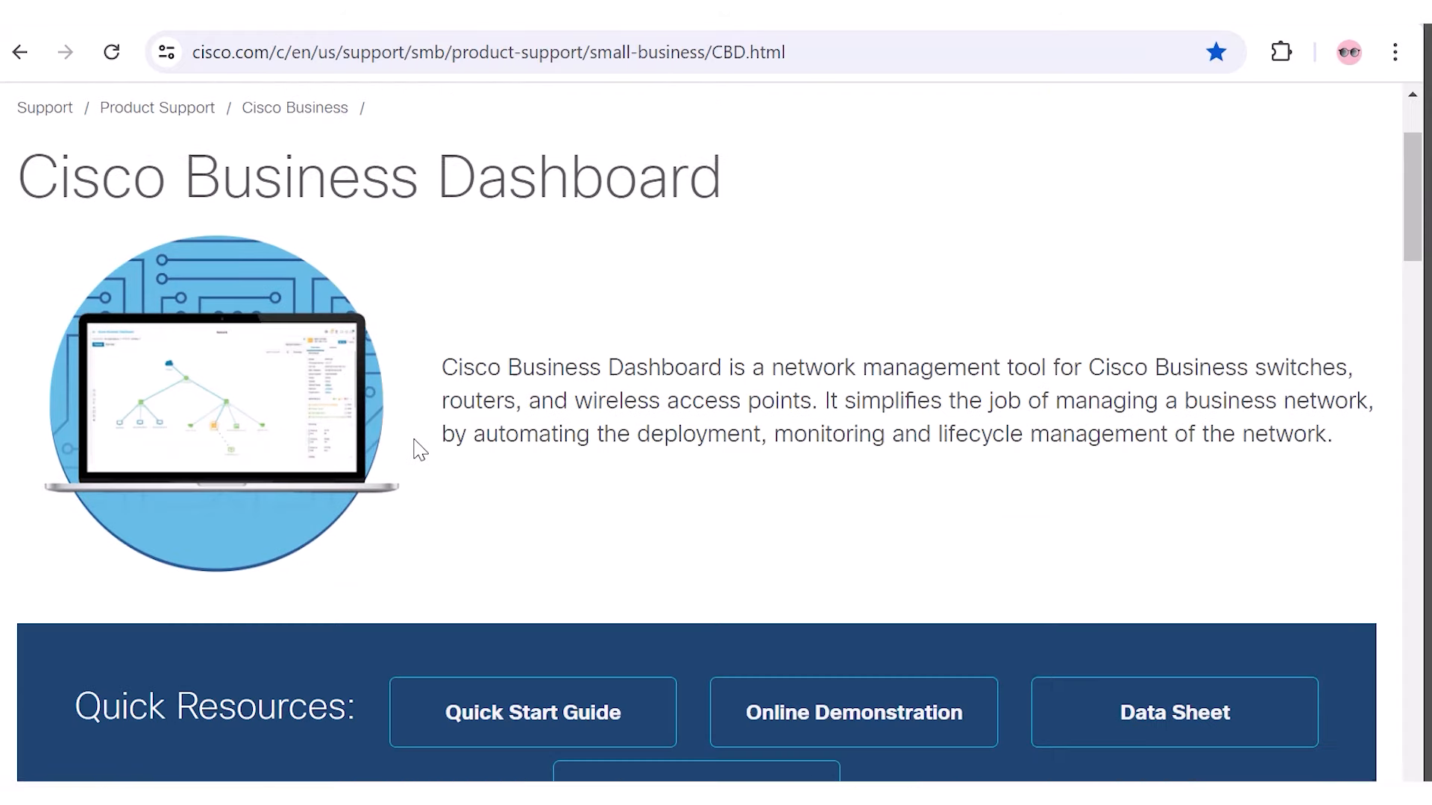
# - Download the Cisco Business Dashboard 2.8.1 Hyper-V virtual machine image zip
pyautogui.scroll(-3)
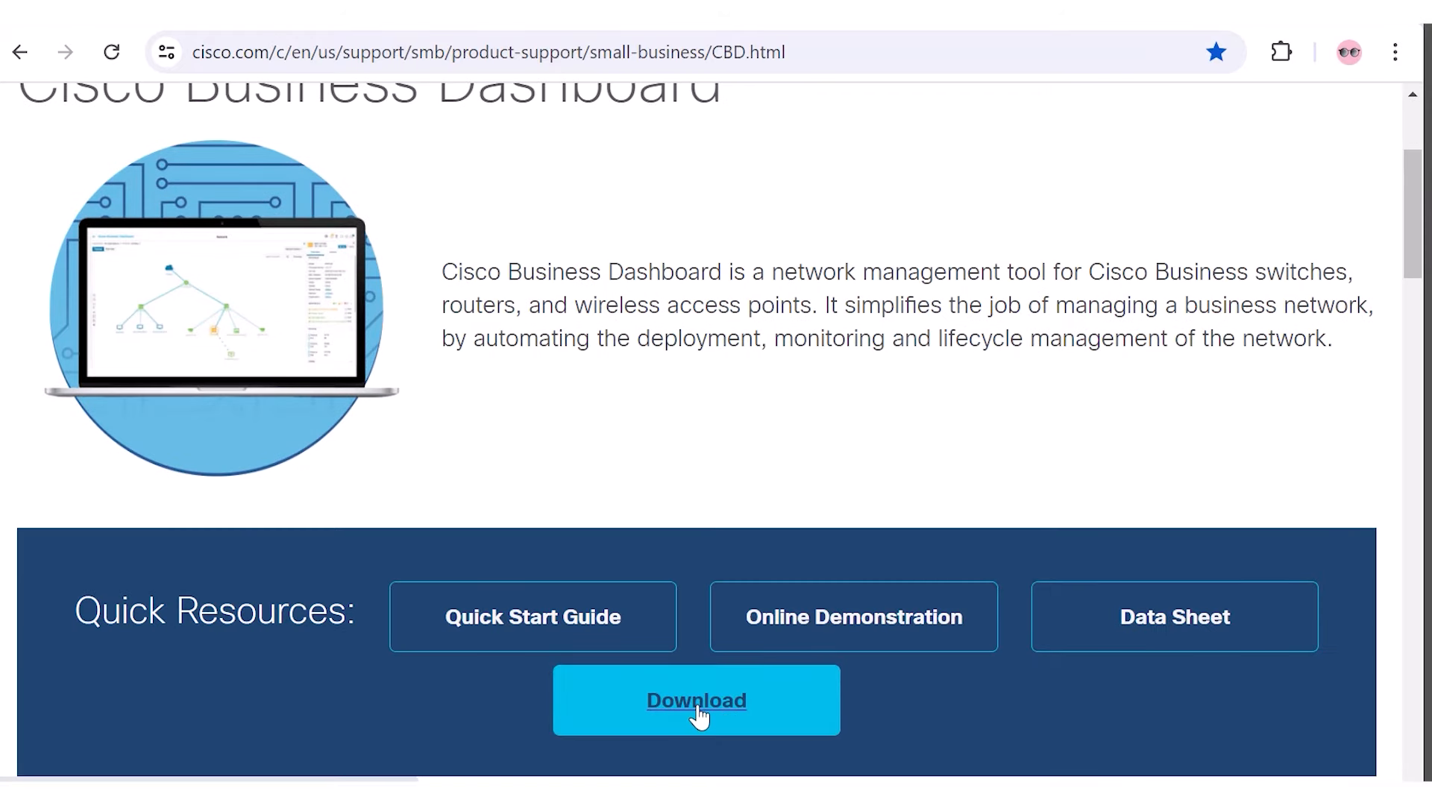
pyautogui.click(696, 700)
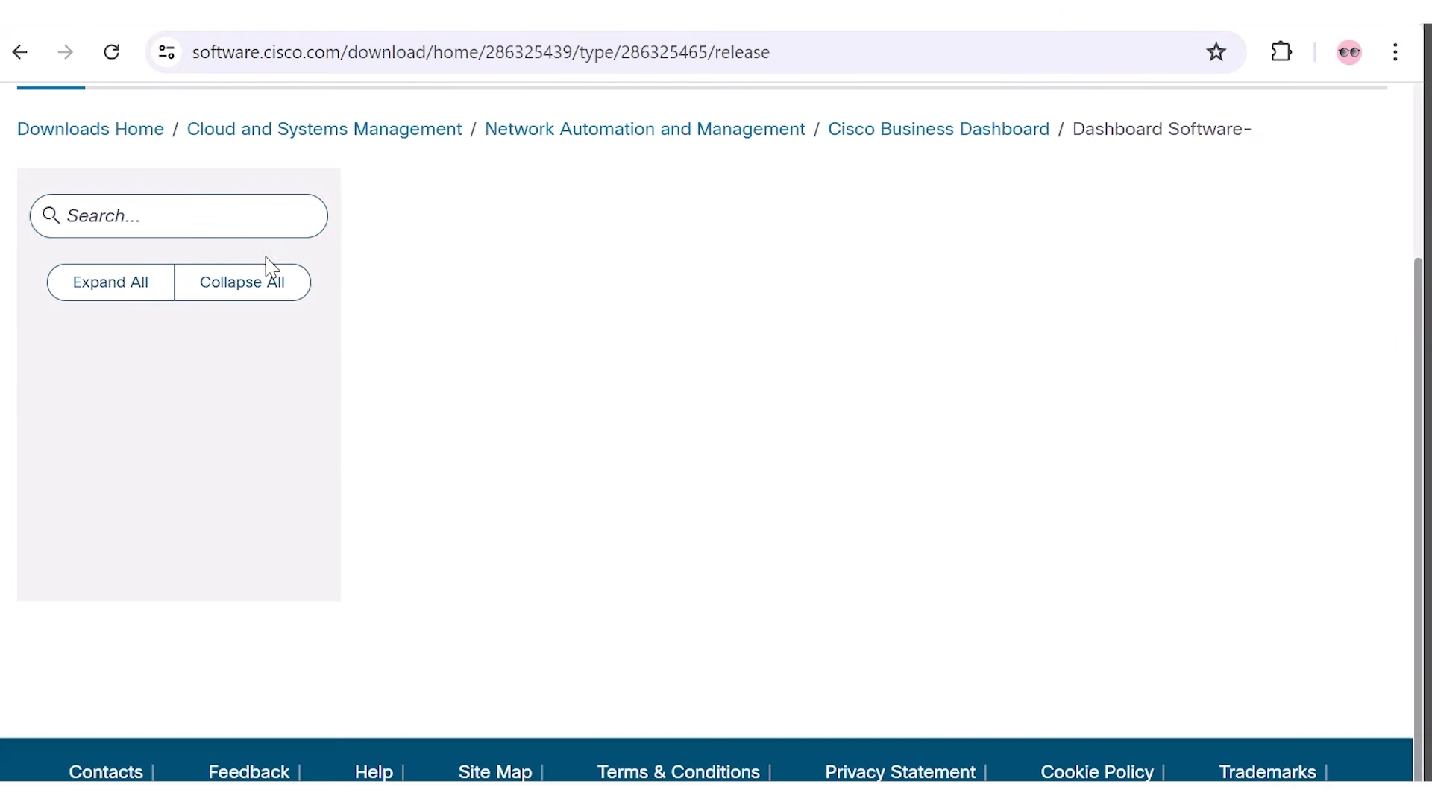
pyautogui.click(109, 282)
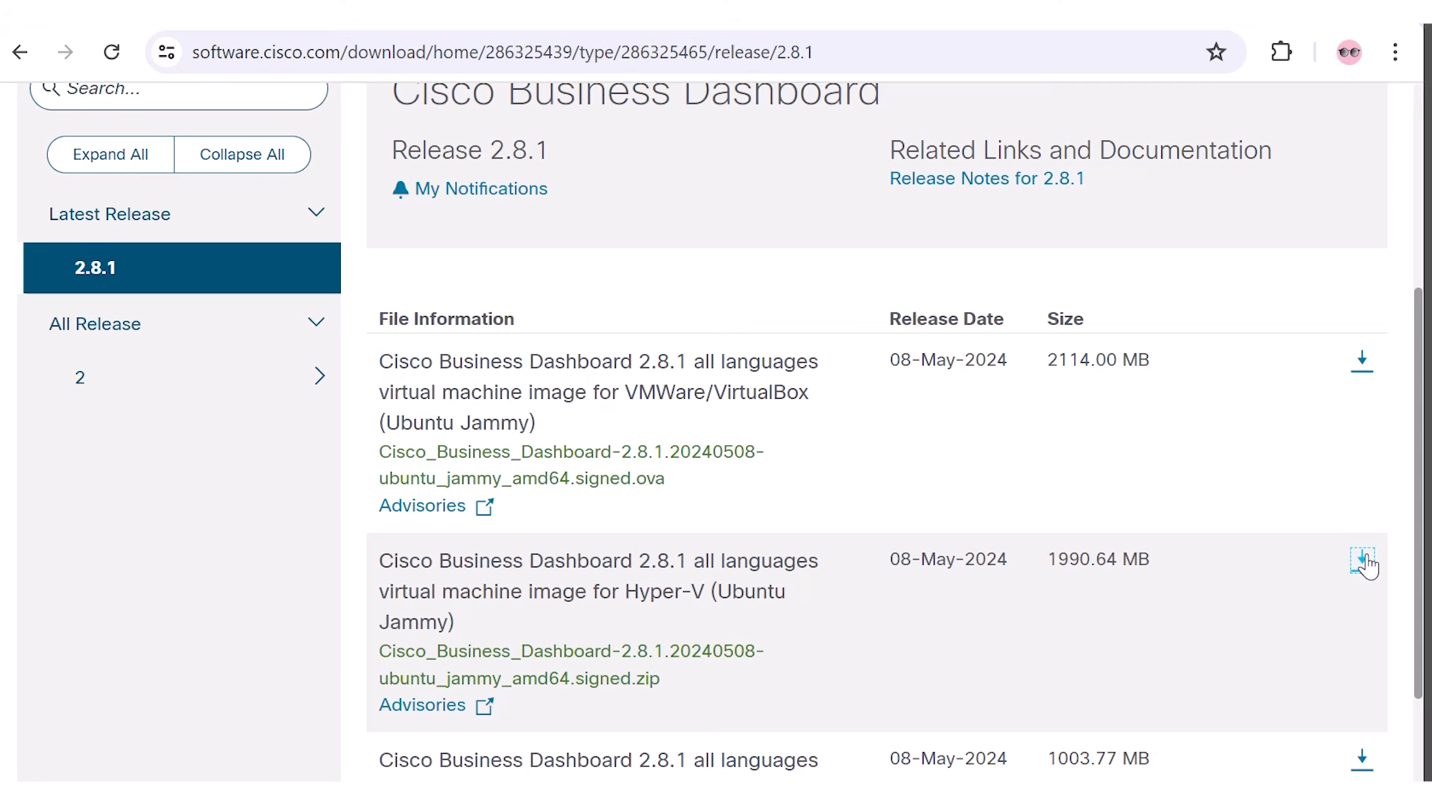
pyautogui.click(1362, 559)
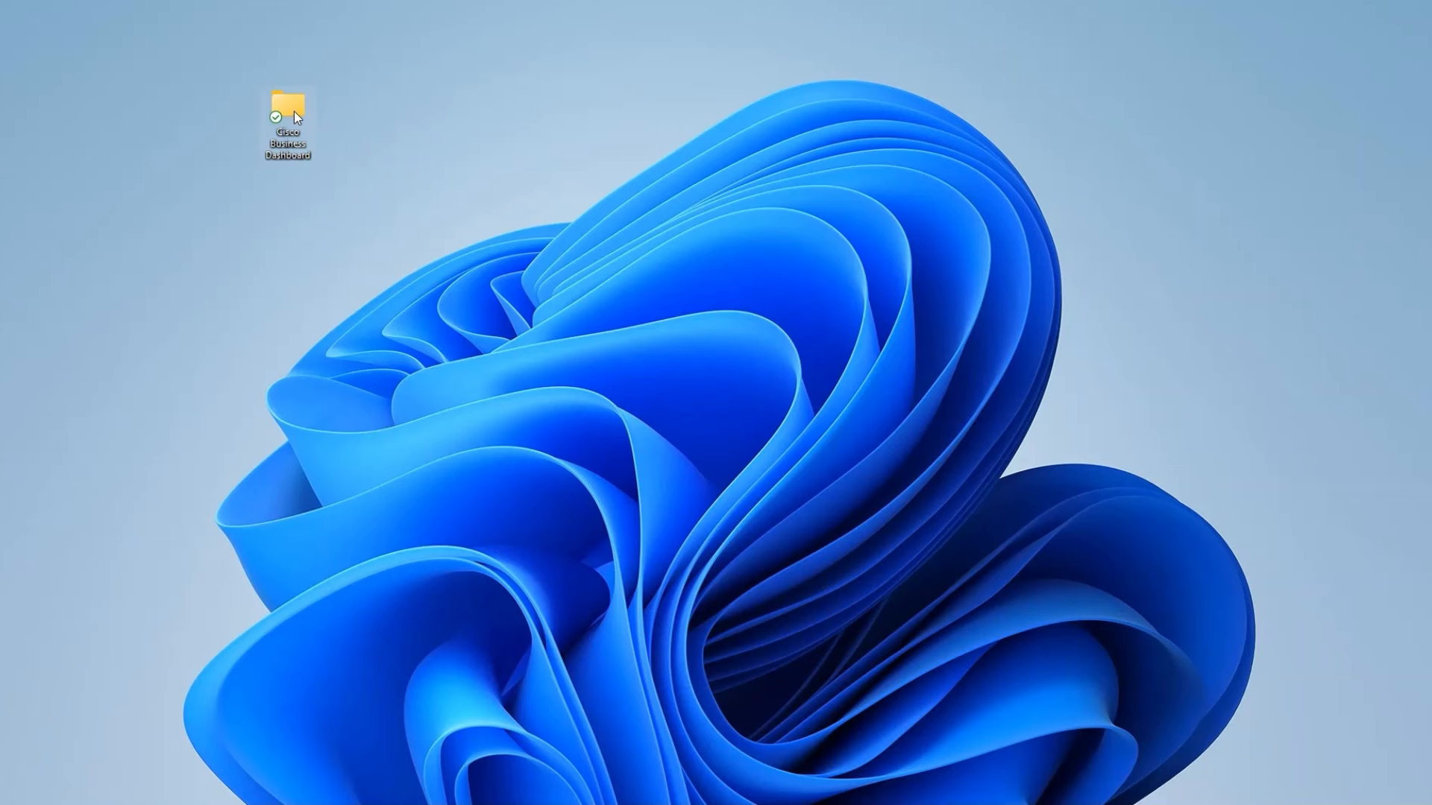
# - Open the downloaded image zip in the archive viewer and browse into its nested folders
pyautogui.doubleClick(286, 114)
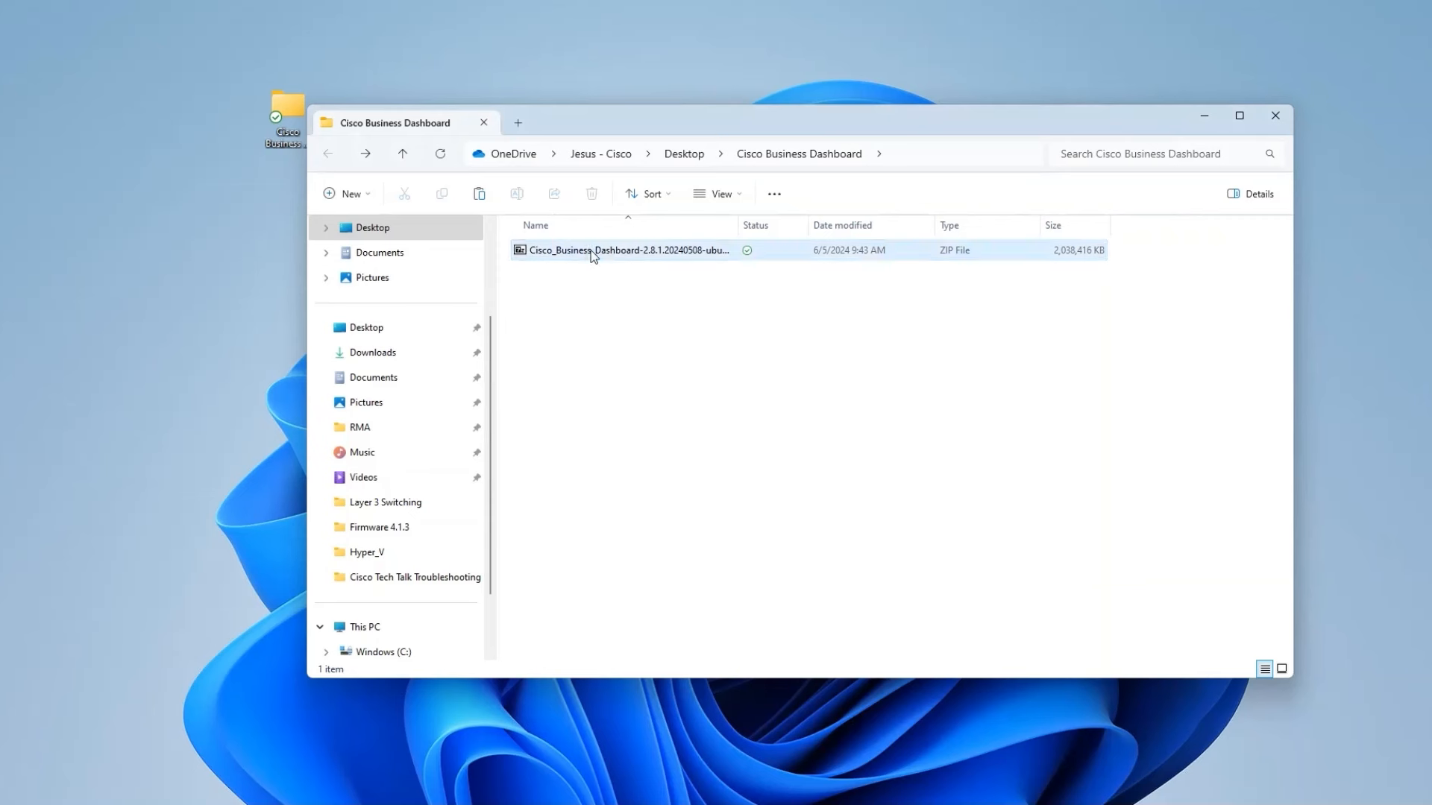
pyautogui.rightClick(624, 249)
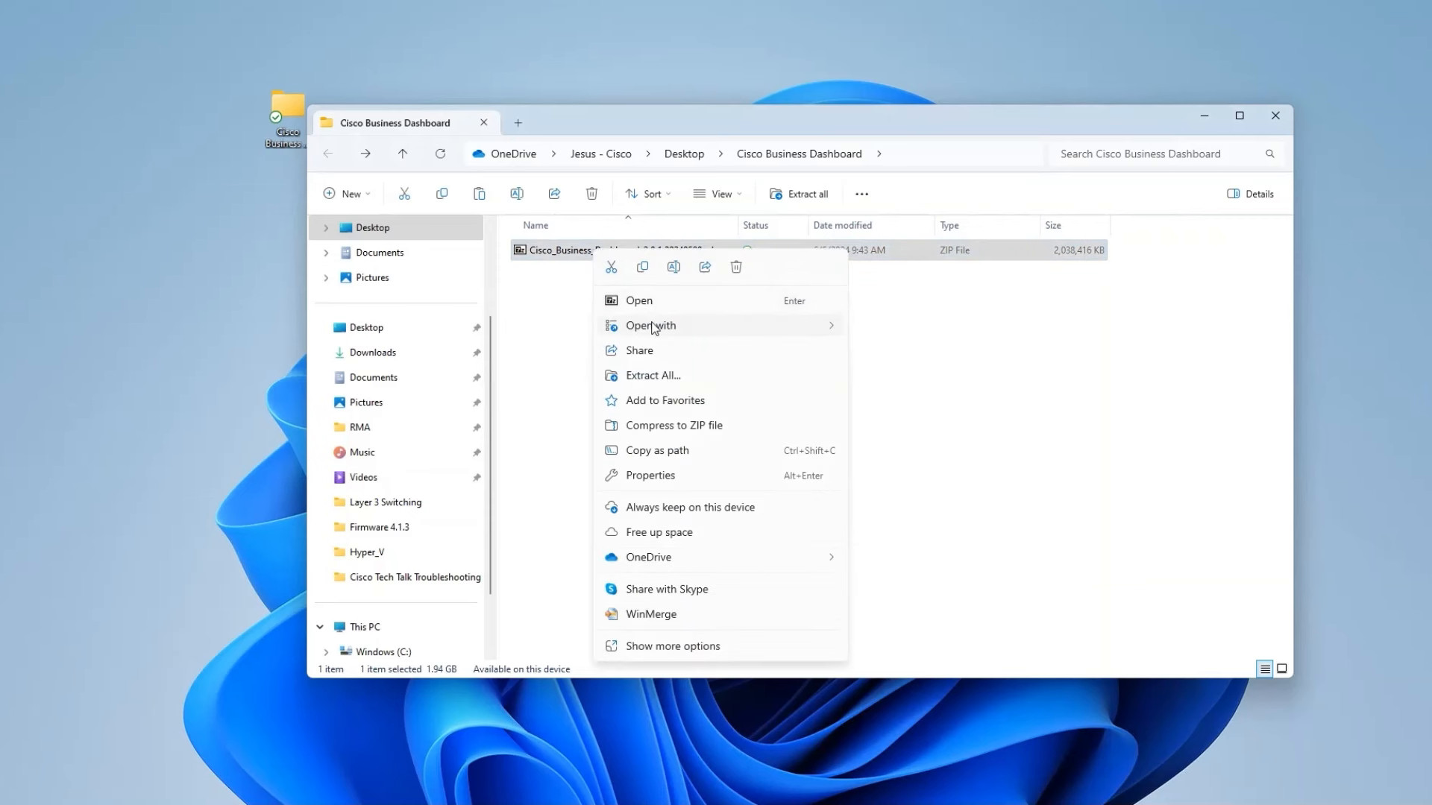
pyautogui.click(608, 290)
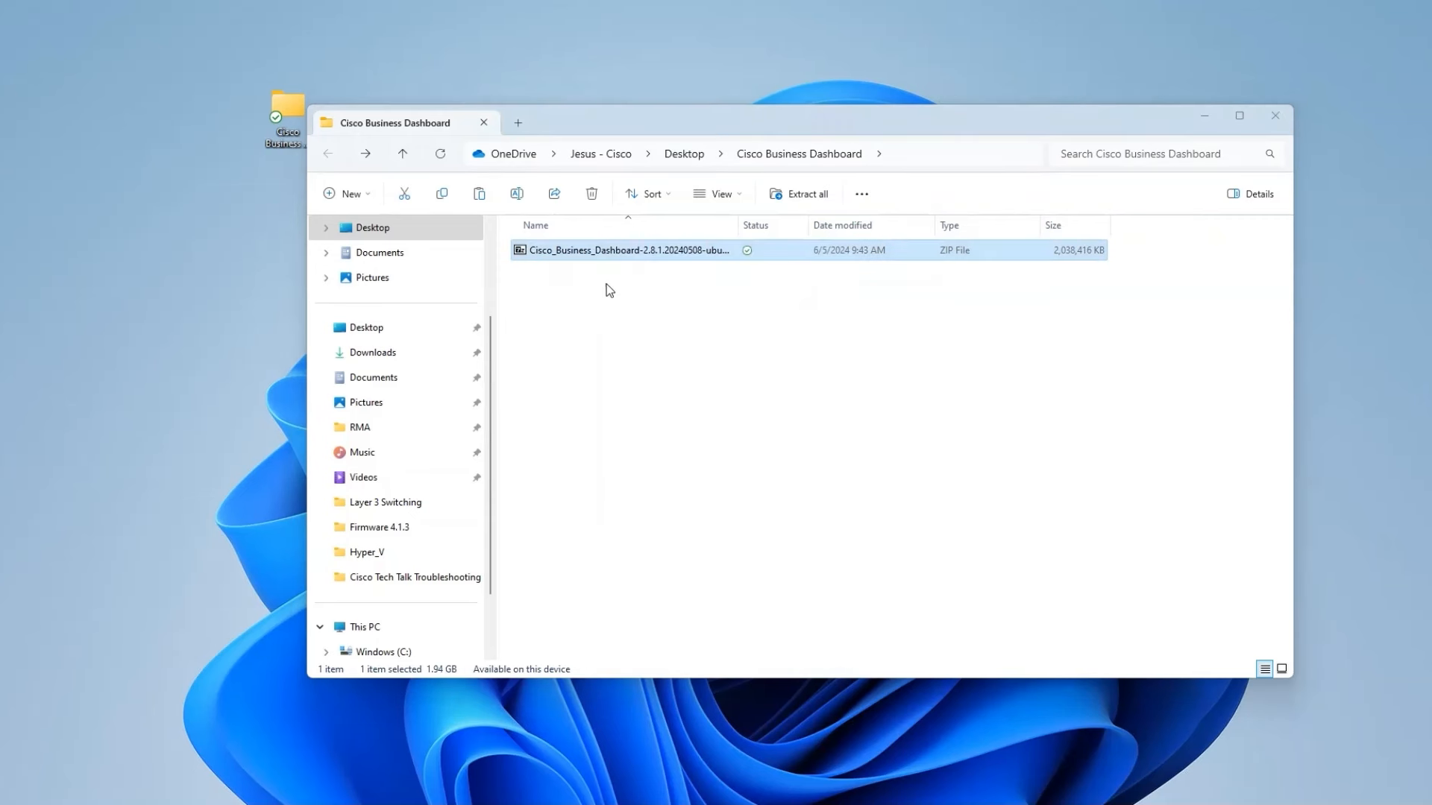
pyautogui.doubleClick(625, 249)
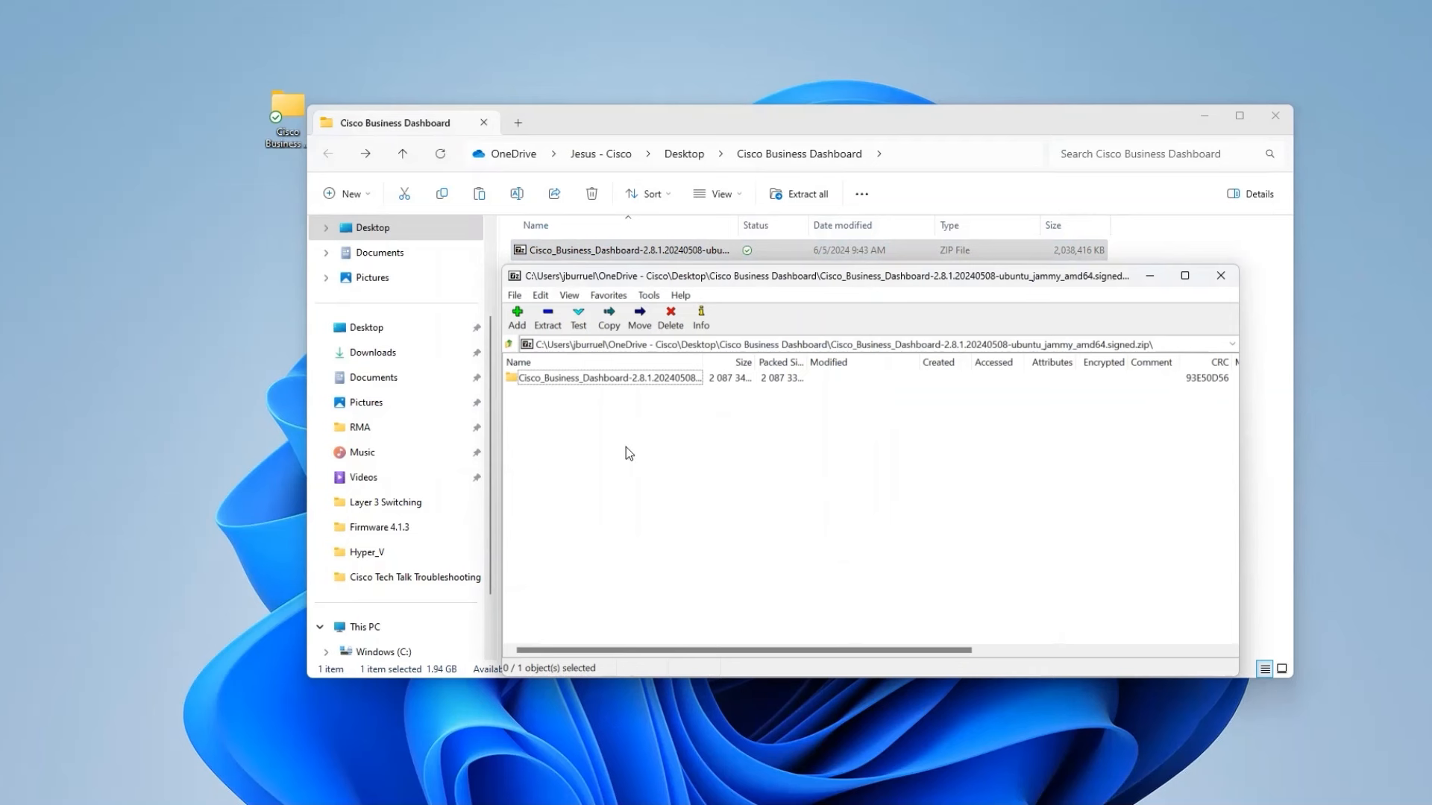
pyautogui.doubleClick(607, 377)
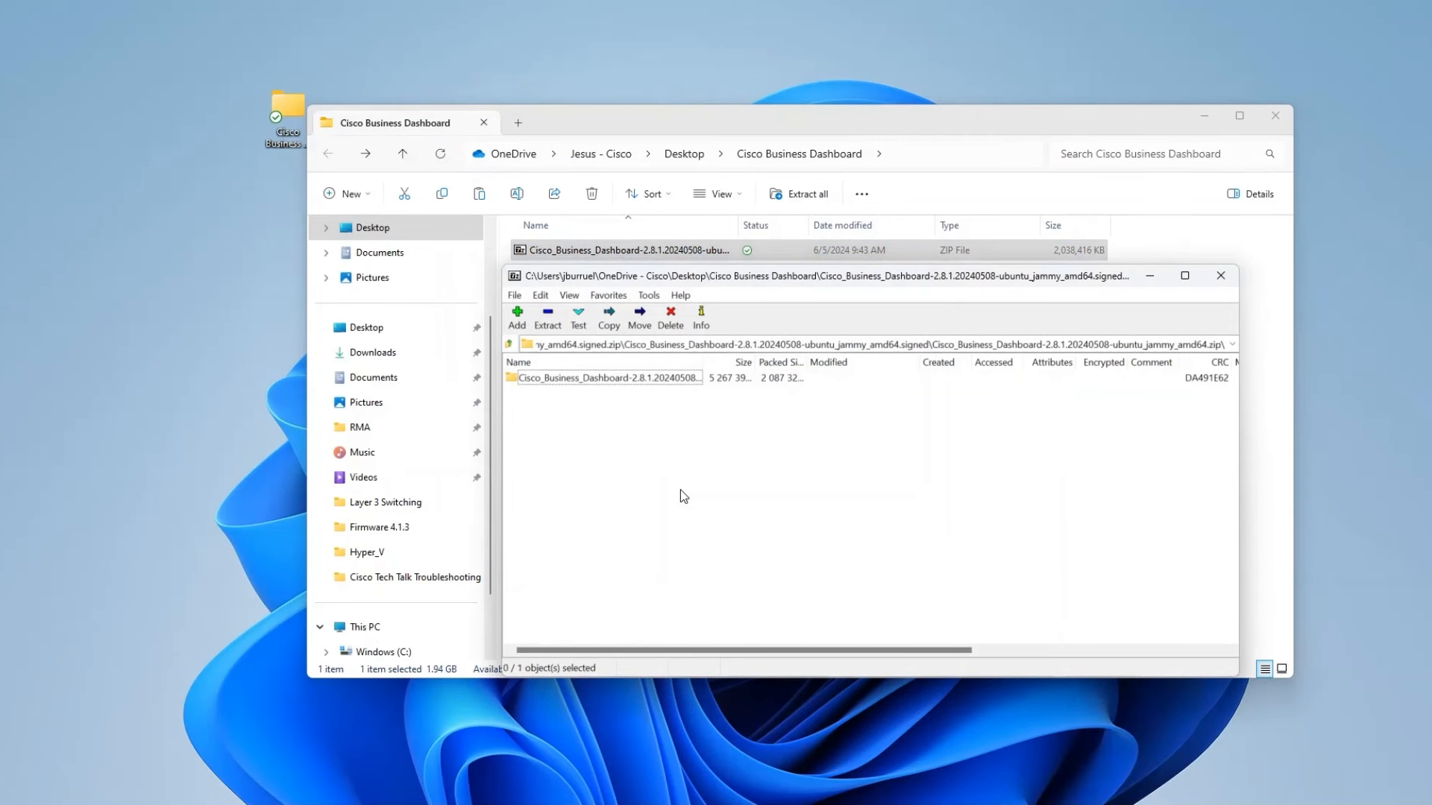
pyautogui.doubleClick(608, 378)
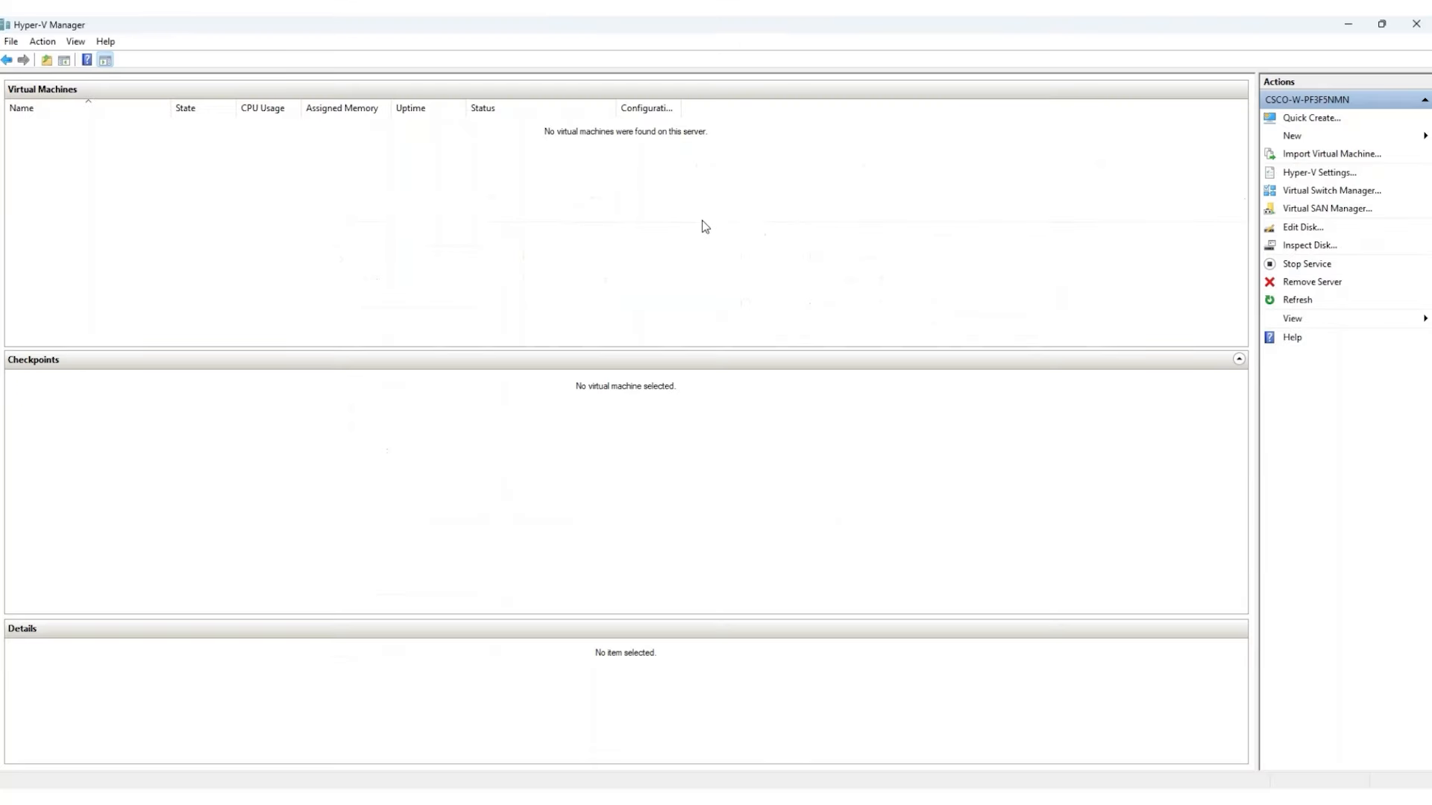
pyautogui.moveTo(1111, 174)
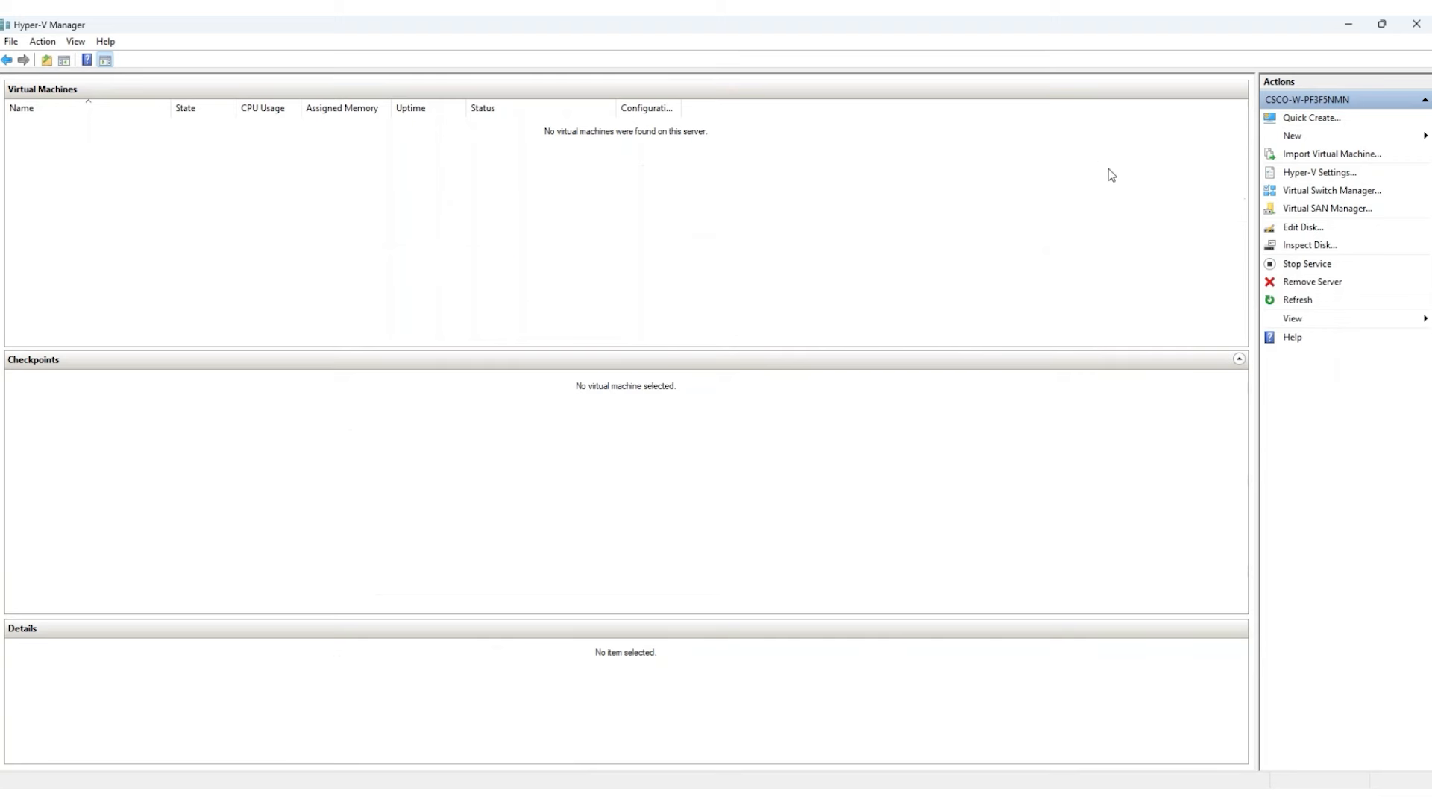
# - Start Import Virtual Machine and choose the Virtual Machines folder as the source
pyautogui.click(1332, 153)
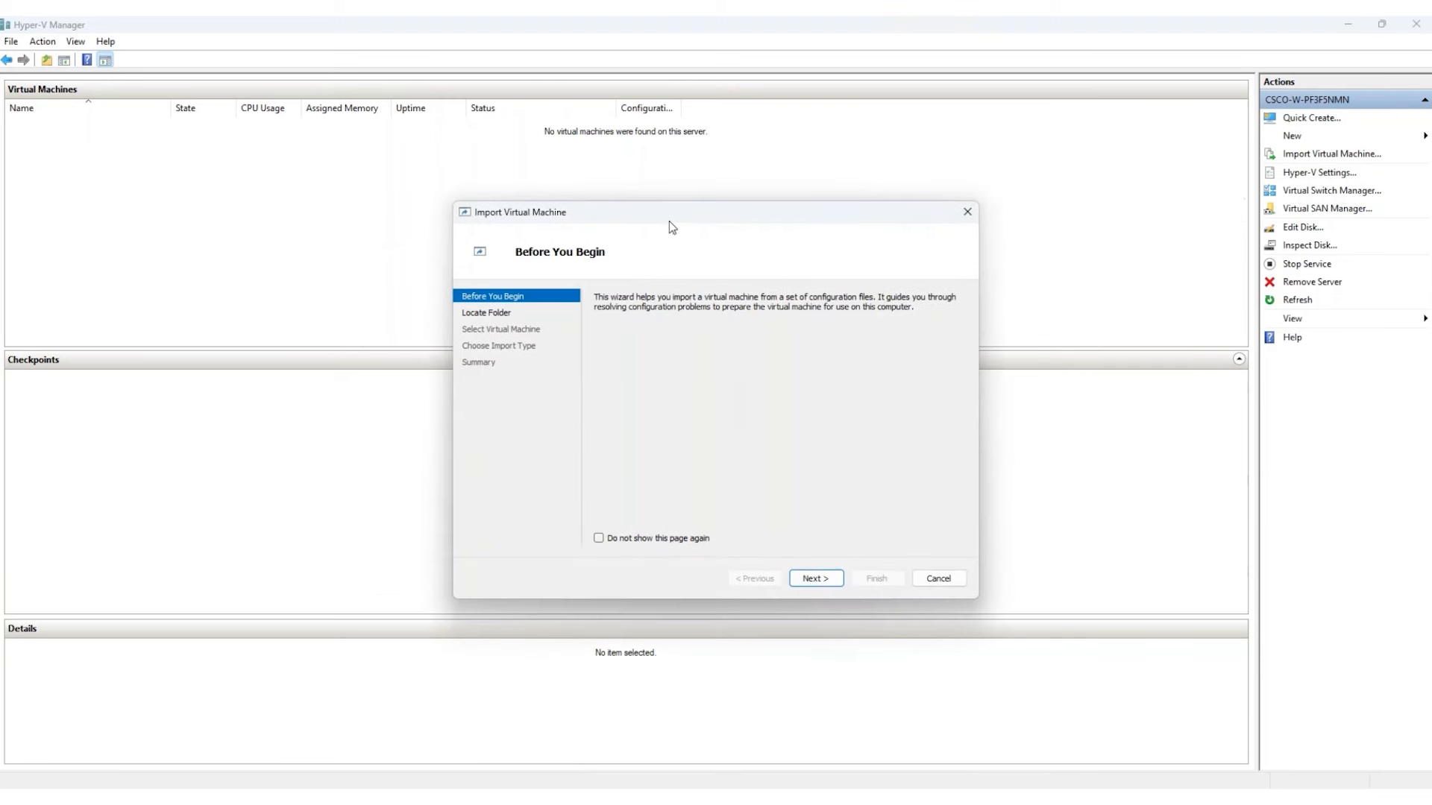
pyautogui.click(814, 578)
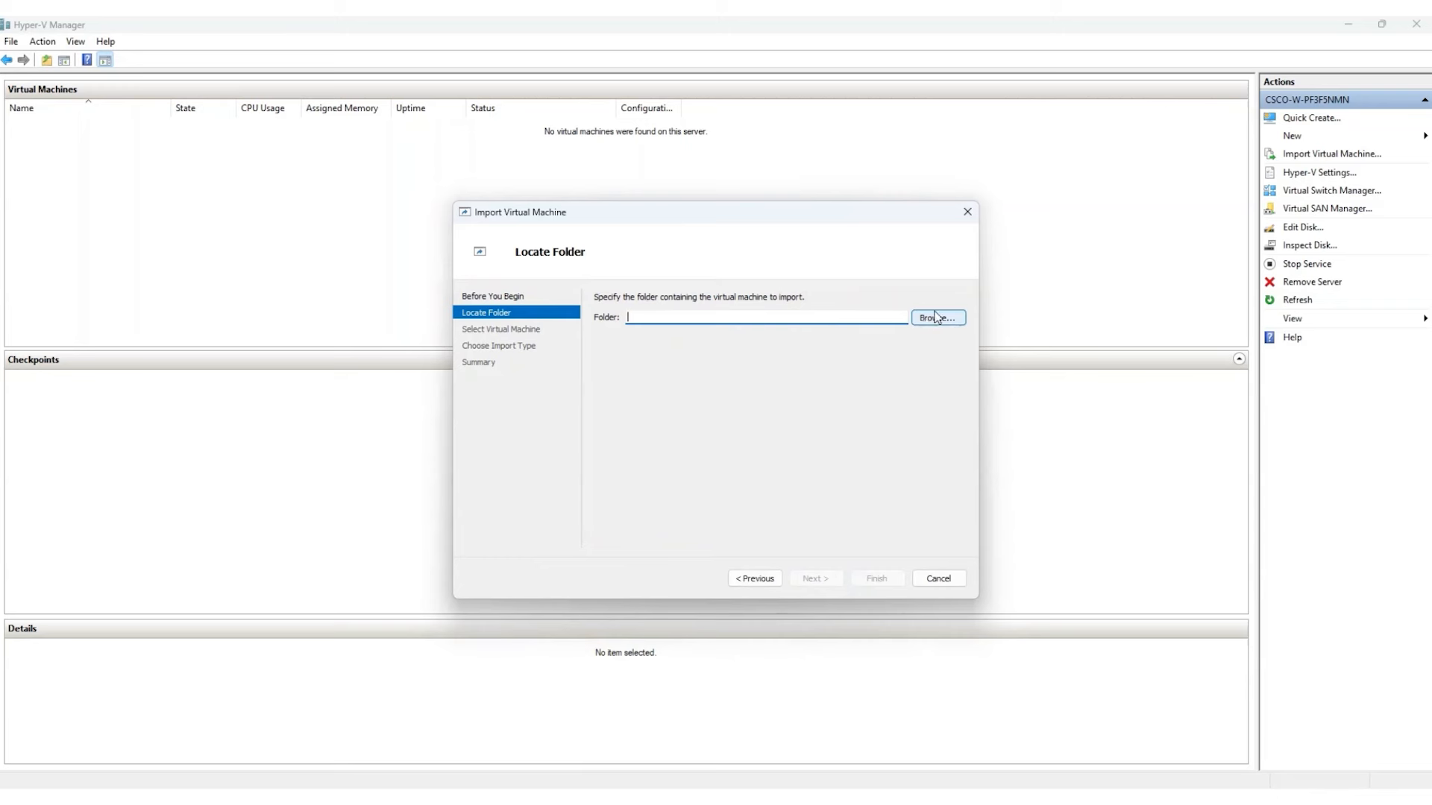
pyautogui.click(936, 317)
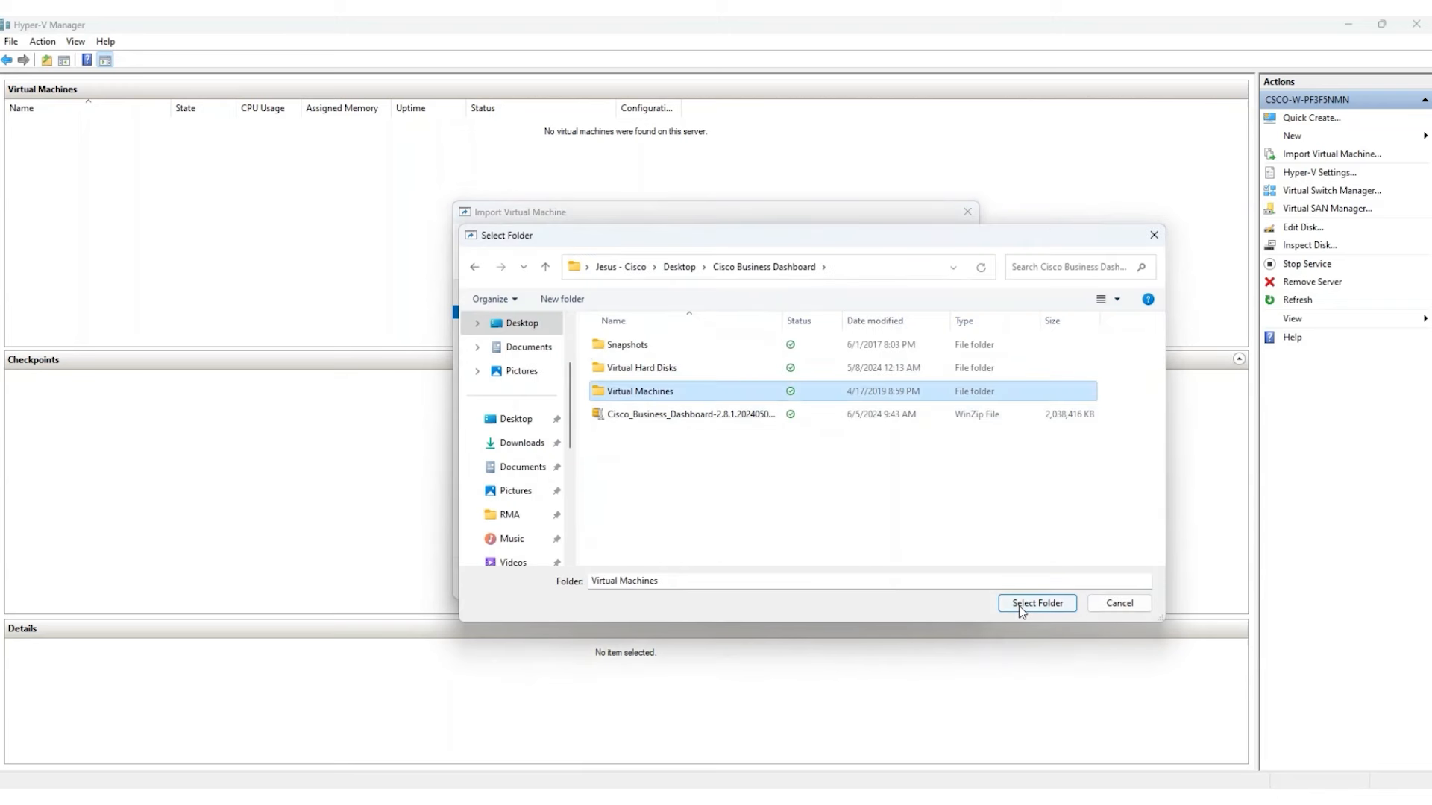
pyautogui.click(1036, 603)
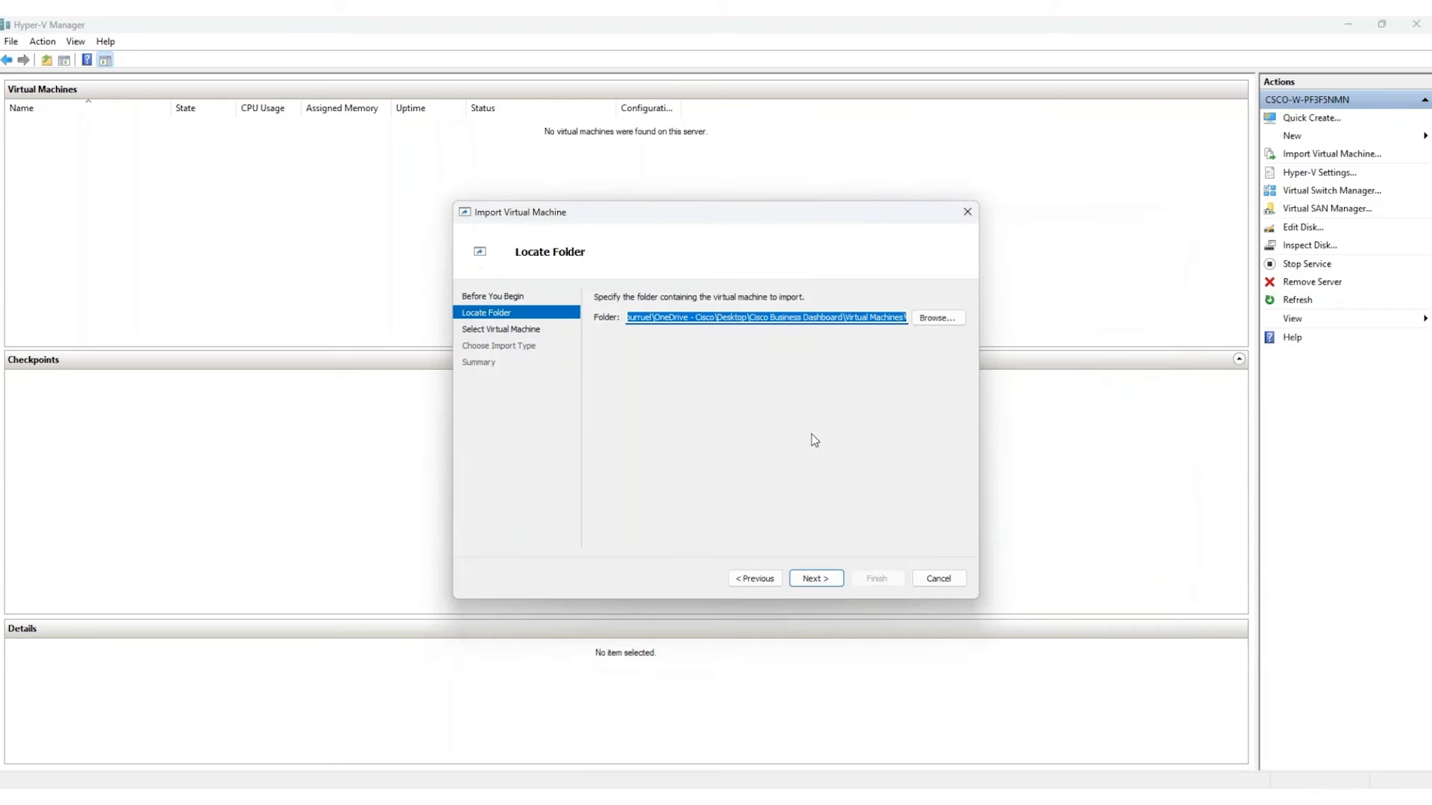
pyautogui.click(814, 578)
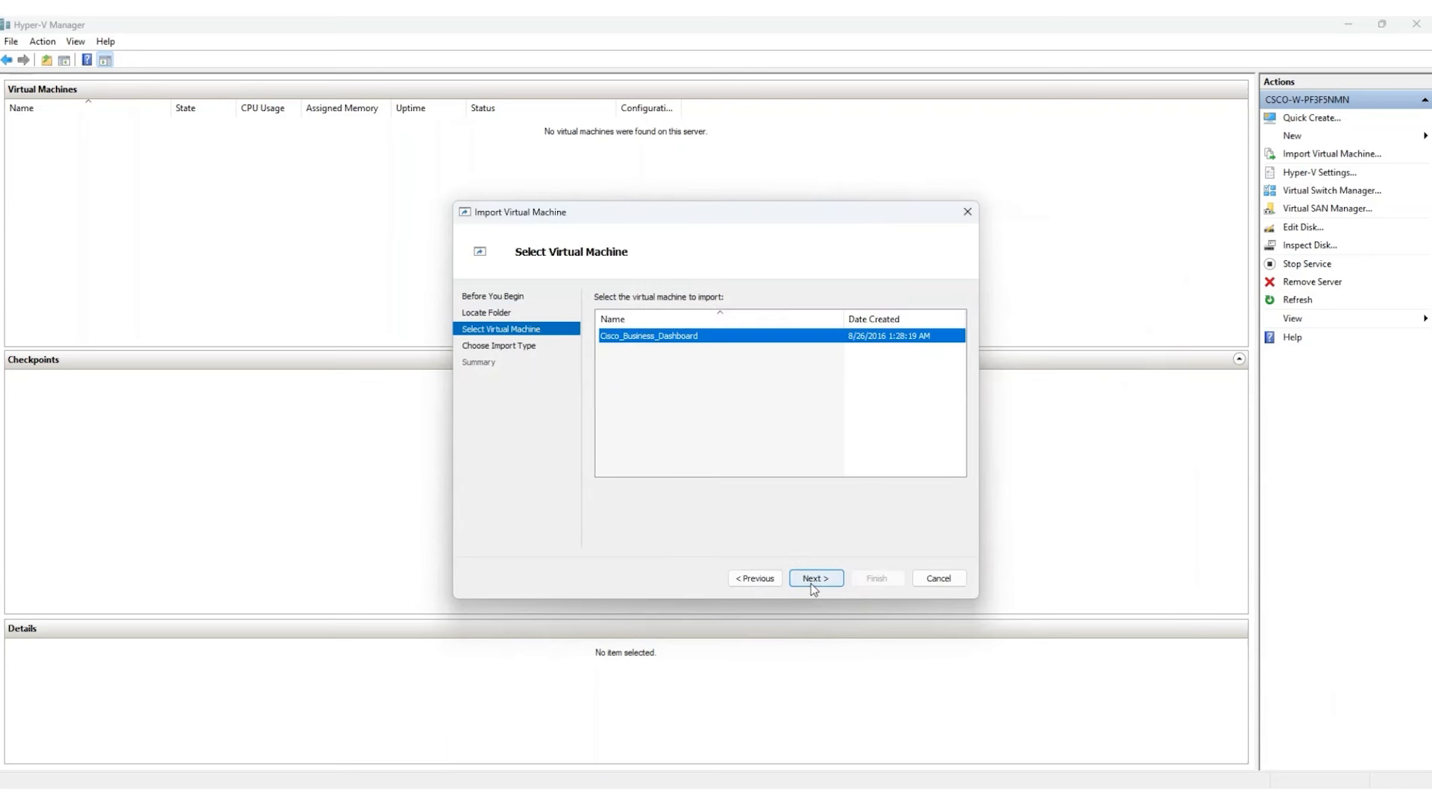
# - Register Cisco_Business_Dashboard in place, connect it to the Default Switch and finish the import
pyautogui.click(814, 579)
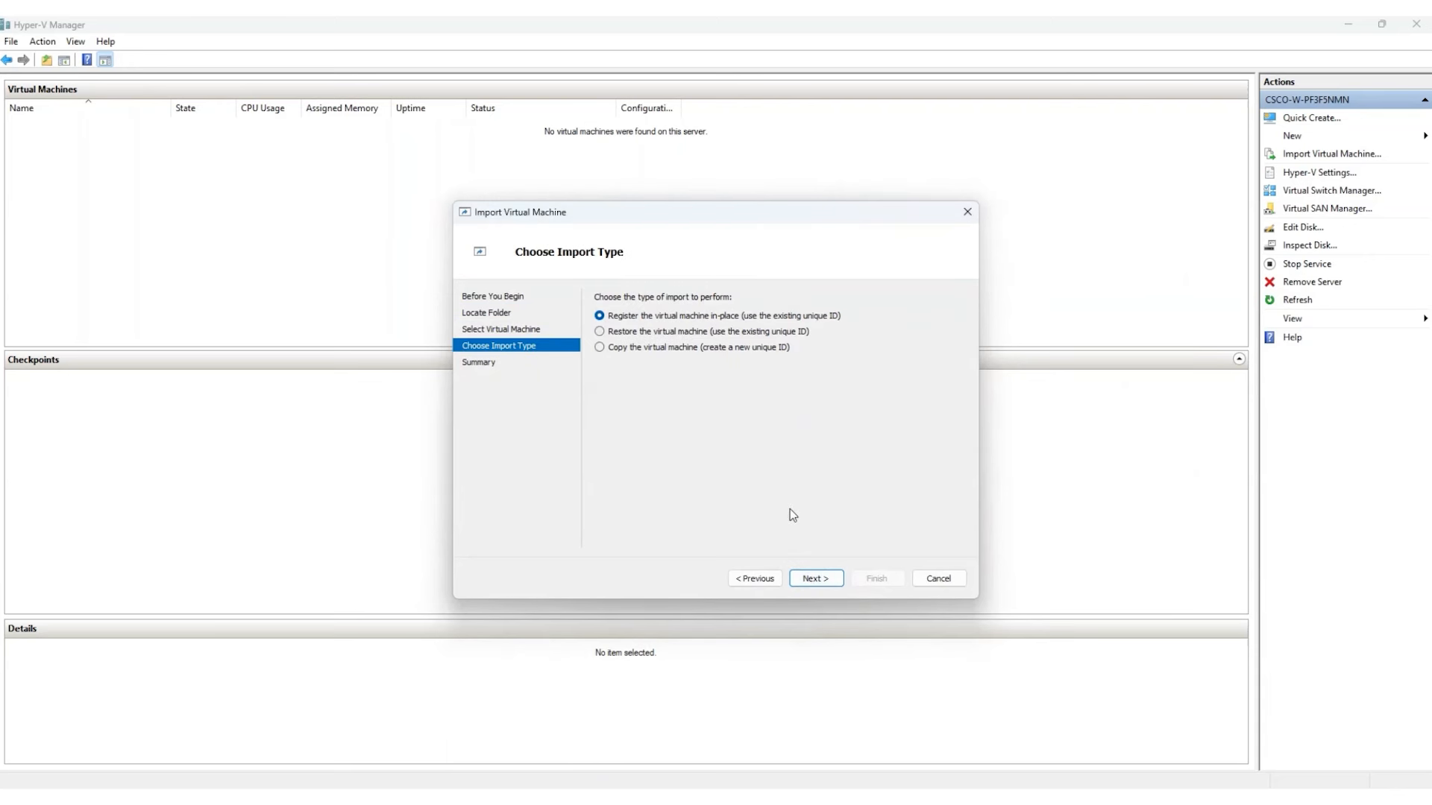
pyautogui.click(814, 579)
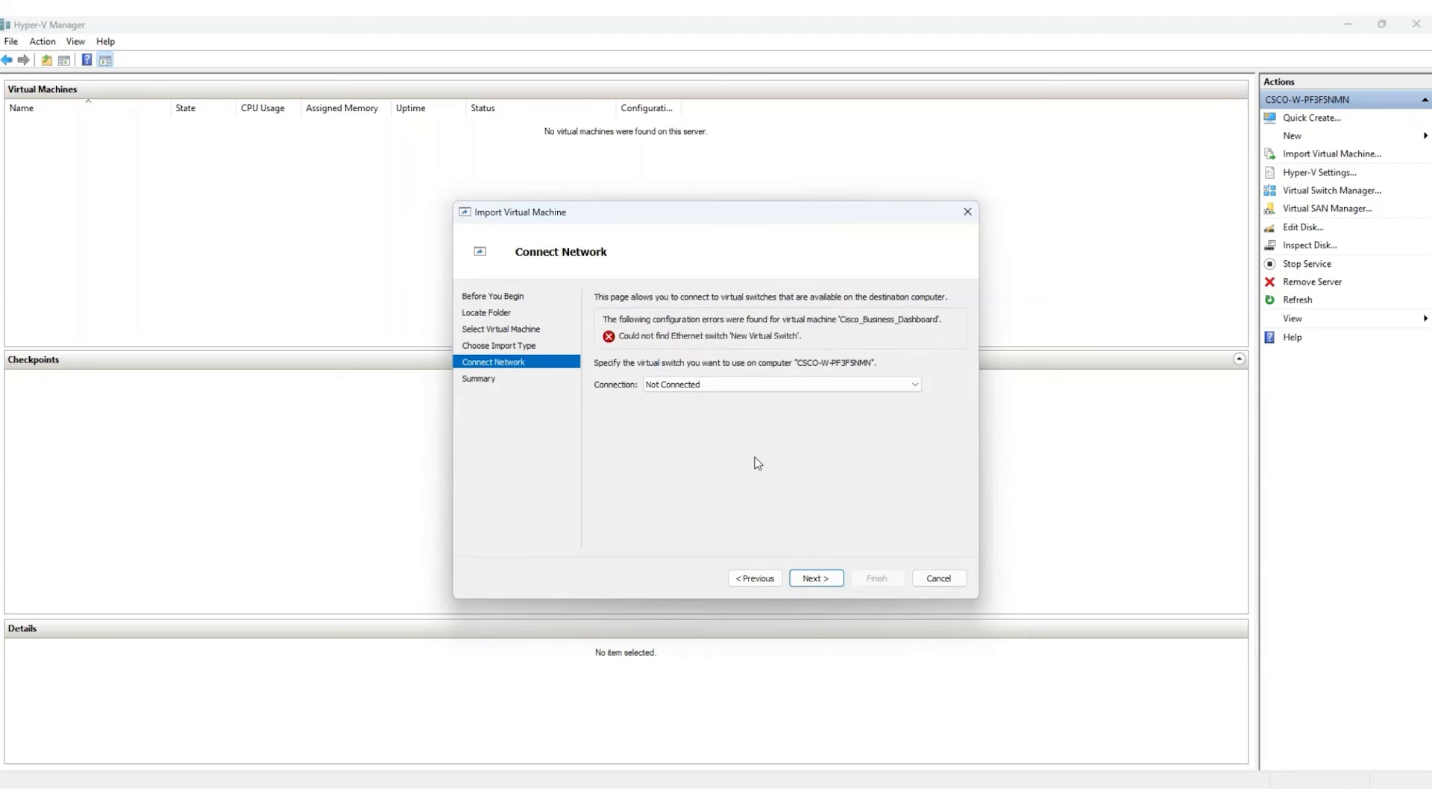
pyautogui.click(779, 385)
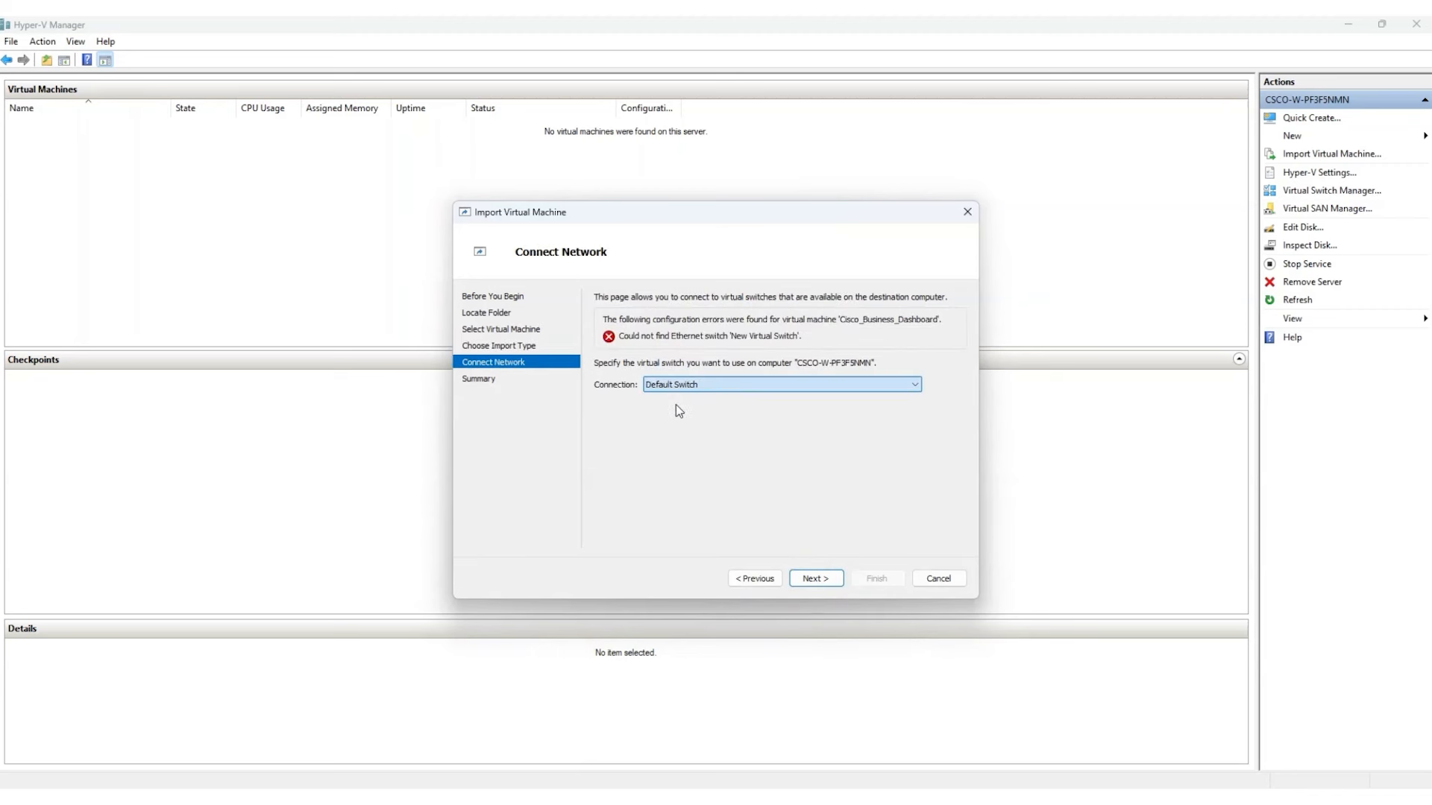
pyautogui.click(814, 579)
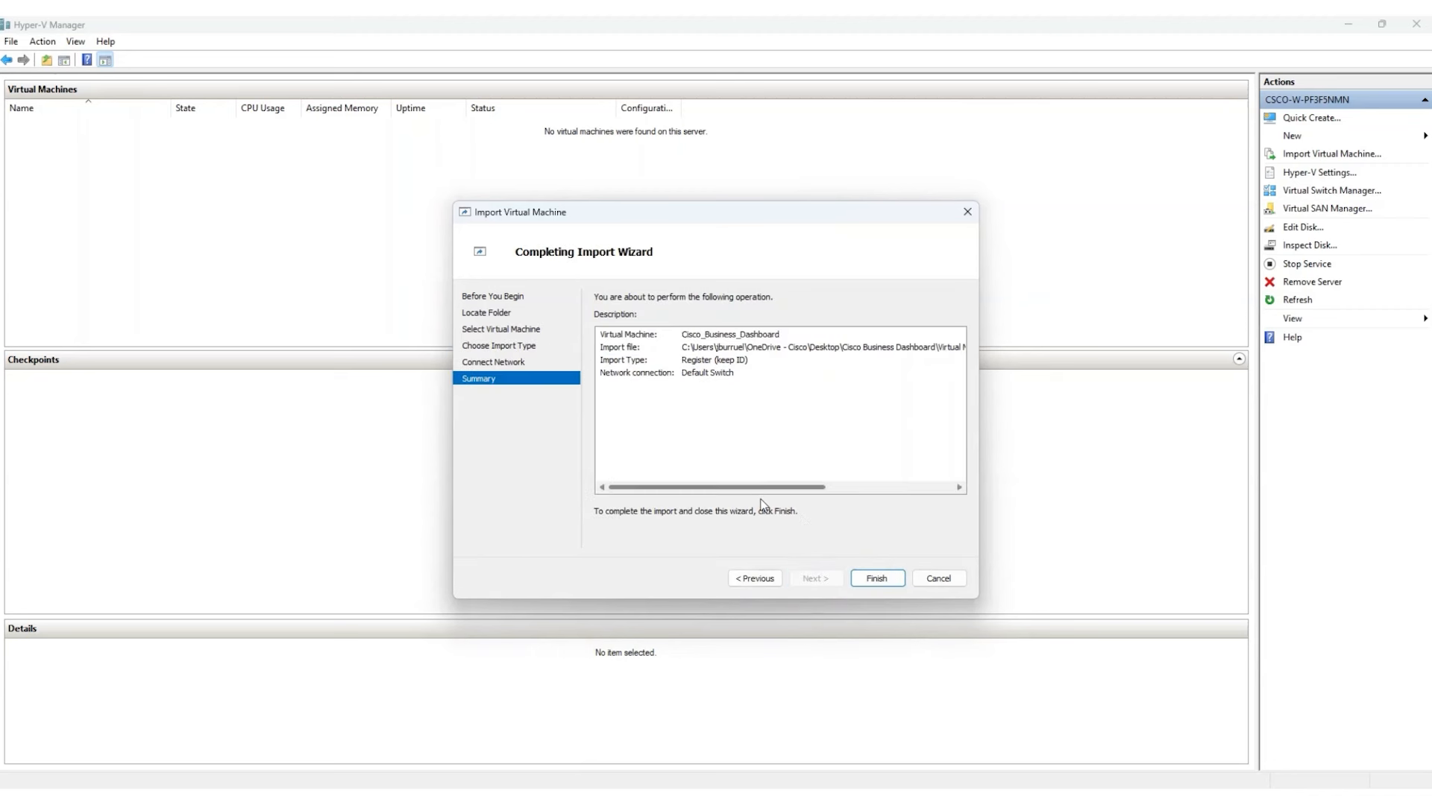
pyautogui.click(875, 578)
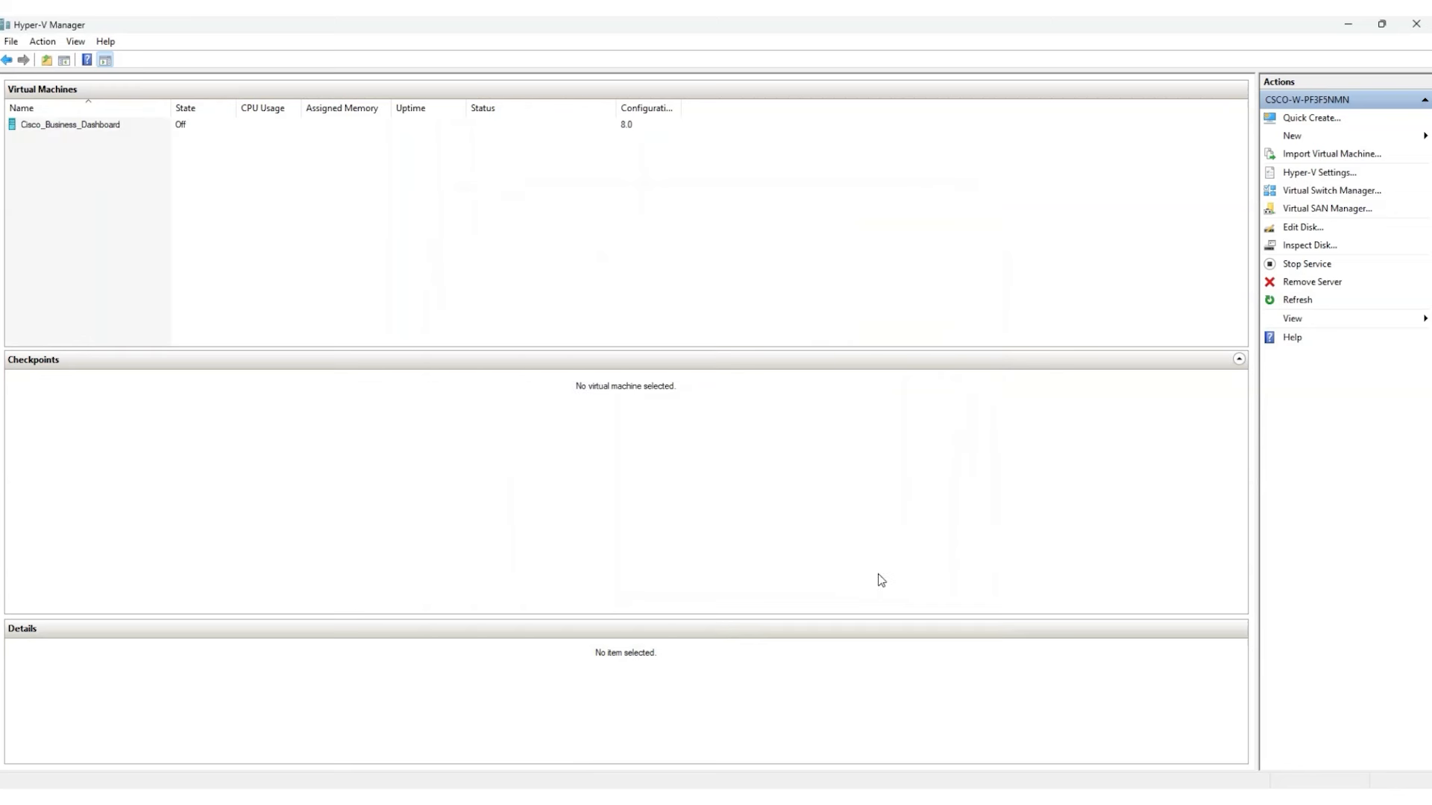
pyautogui.moveTo(179, 170)
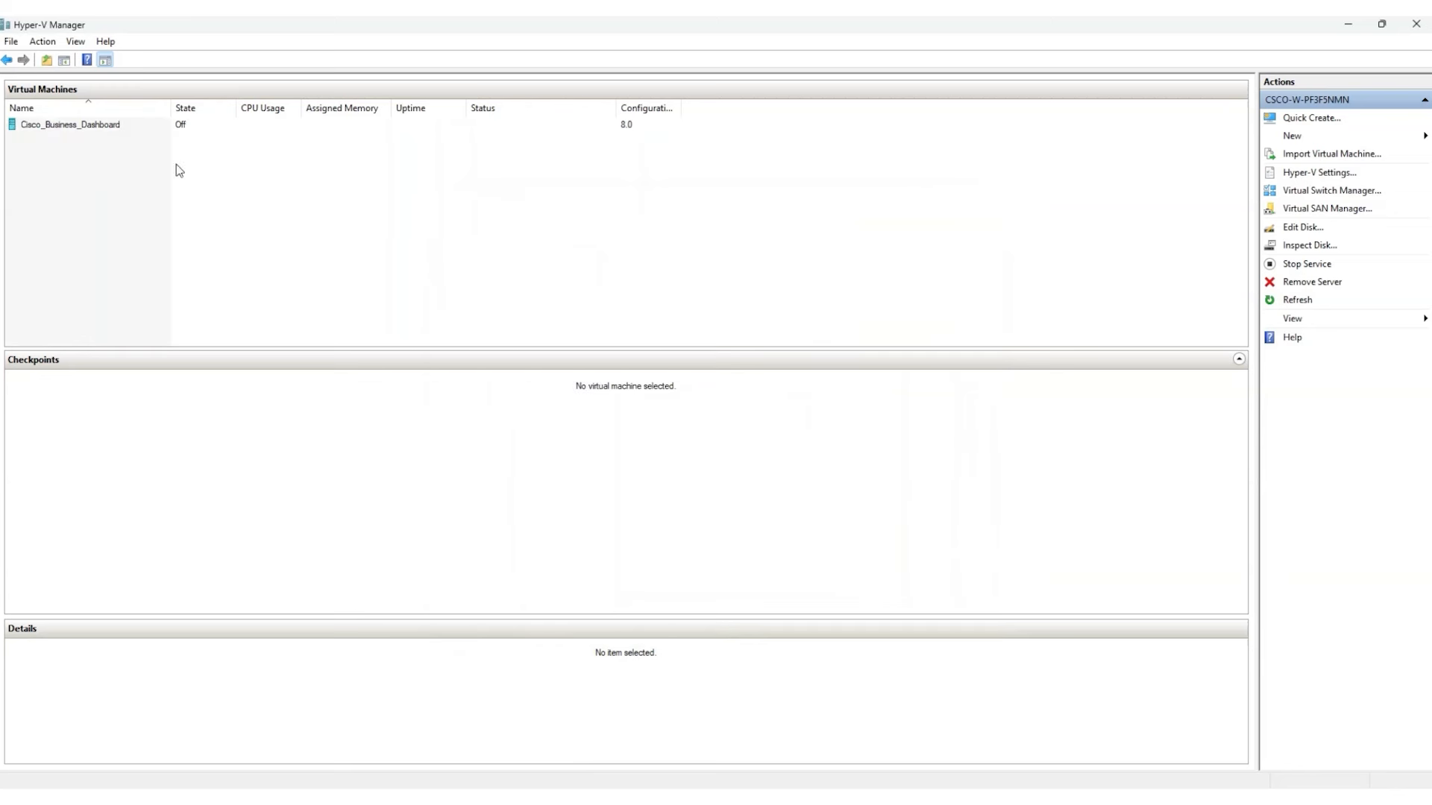
pyautogui.moveTo(7, 139)
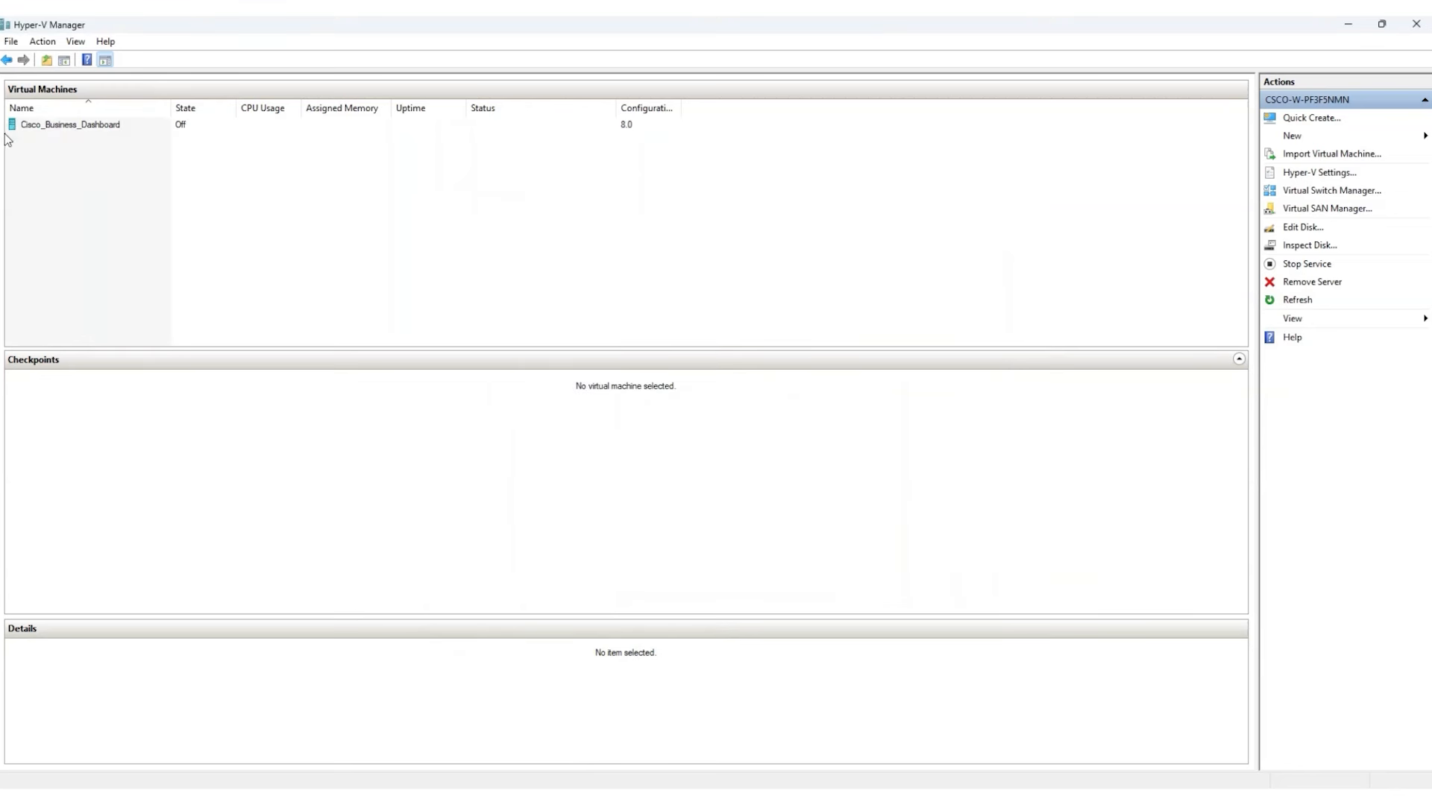
pyautogui.moveTo(90, 141)
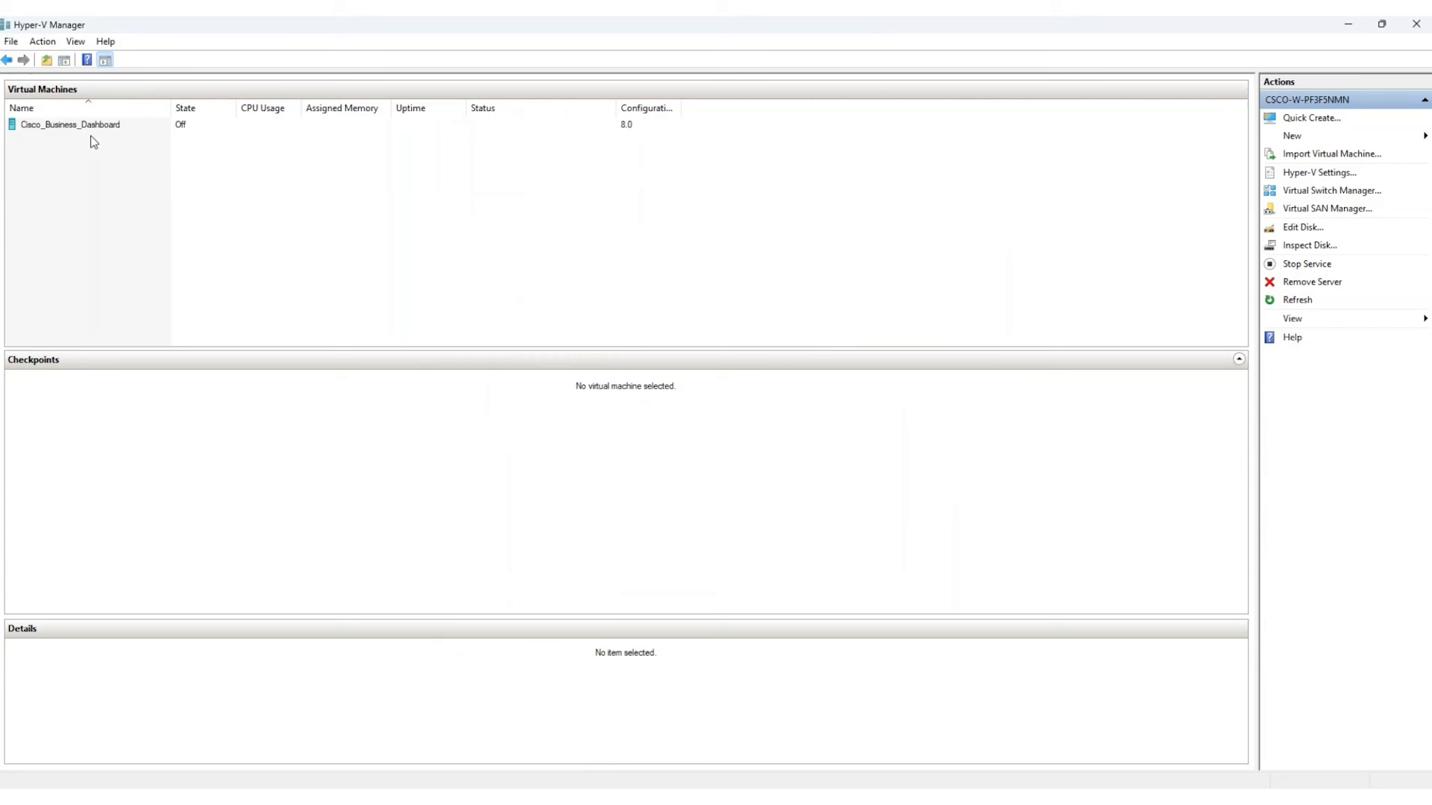
pyautogui.moveTo(112, 137)
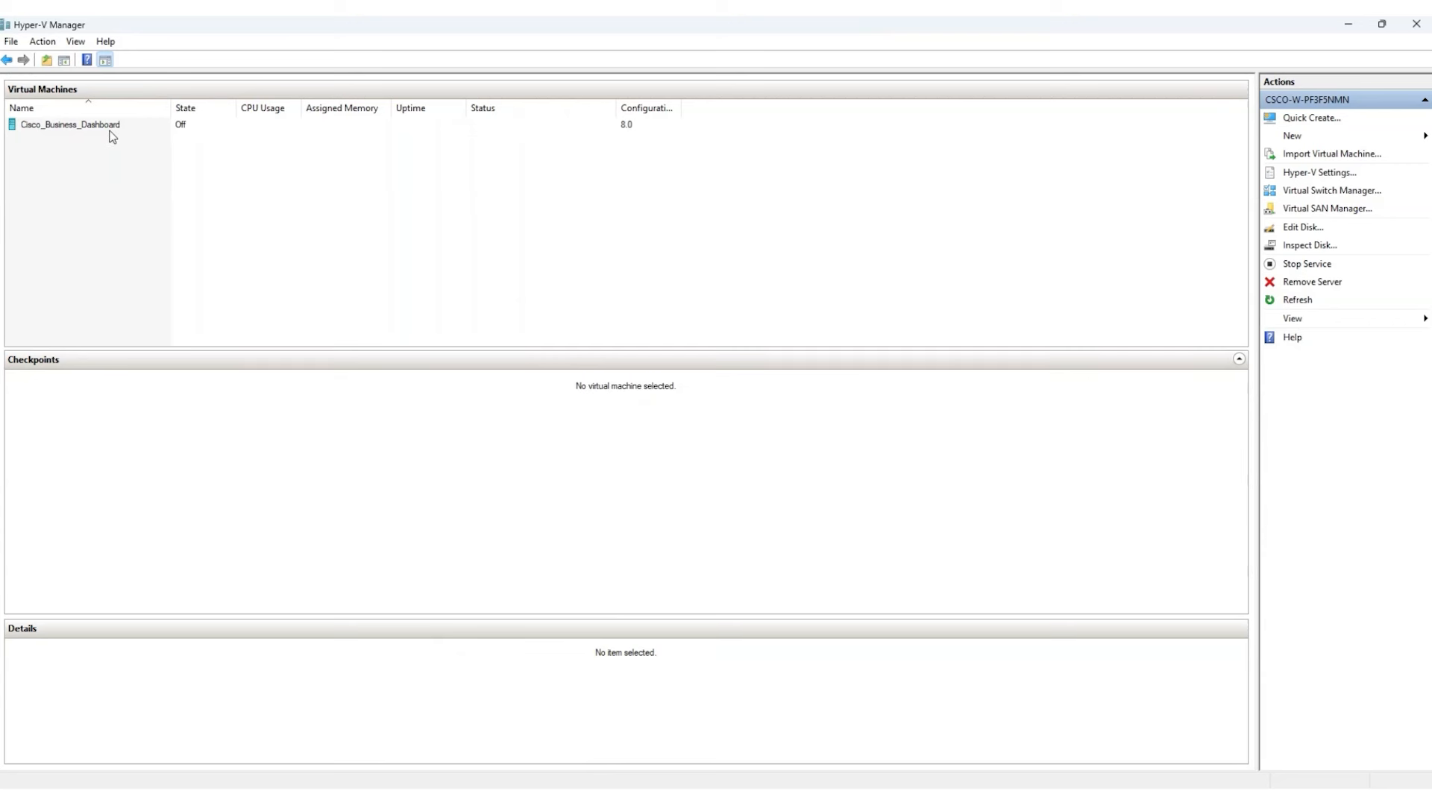
pyautogui.moveTo(72, 148)
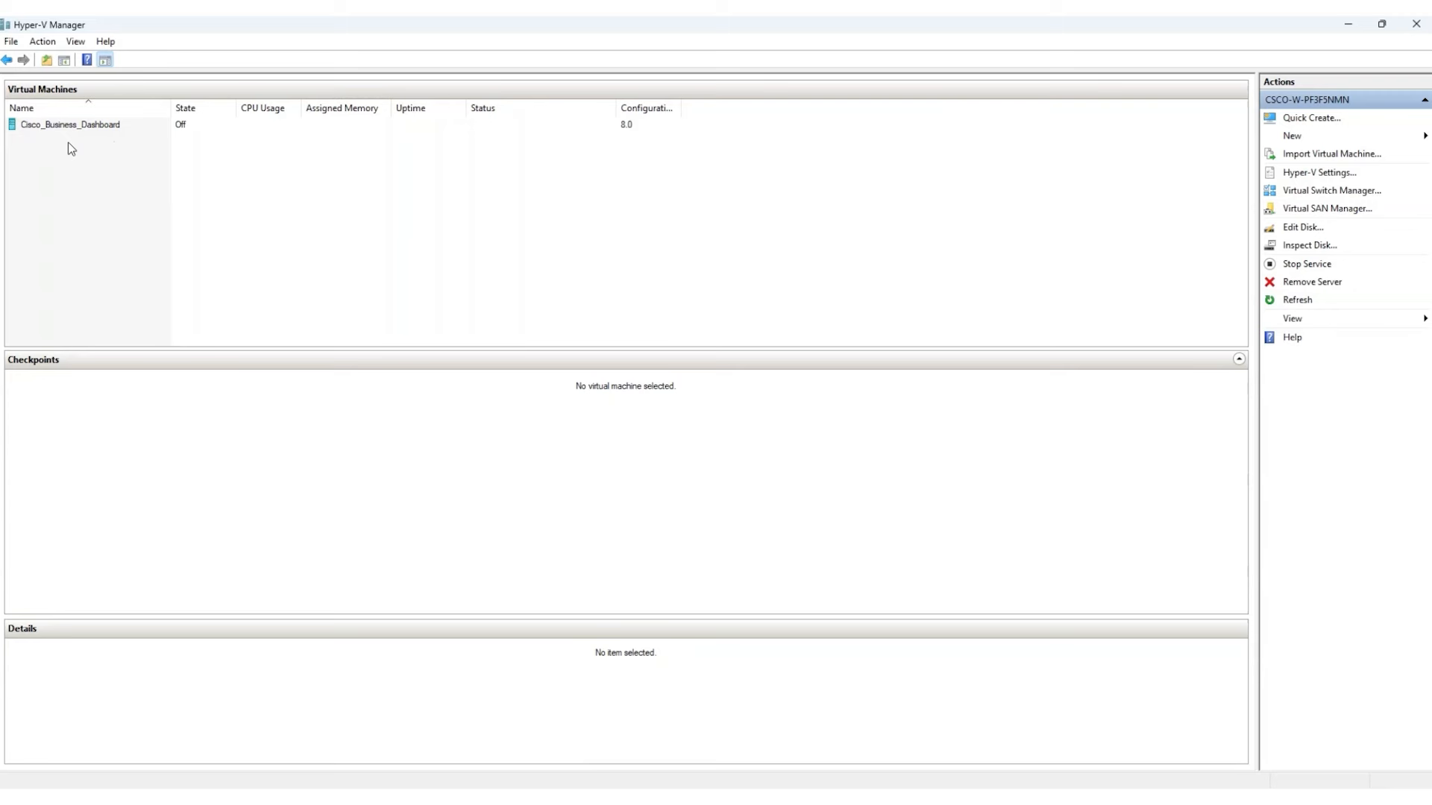
pyautogui.moveTo(592, 164)
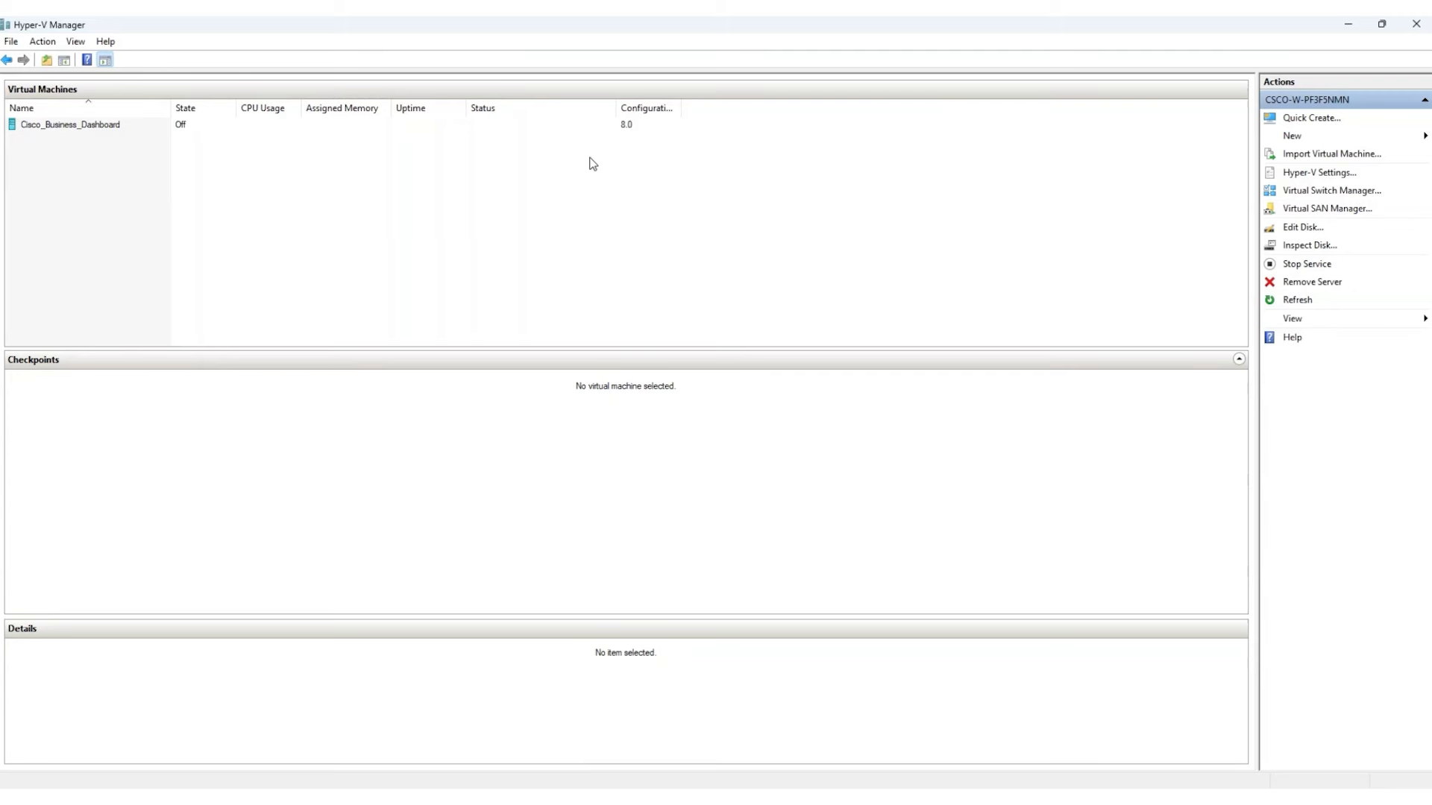
pyautogui.moveTo(1275, 159)
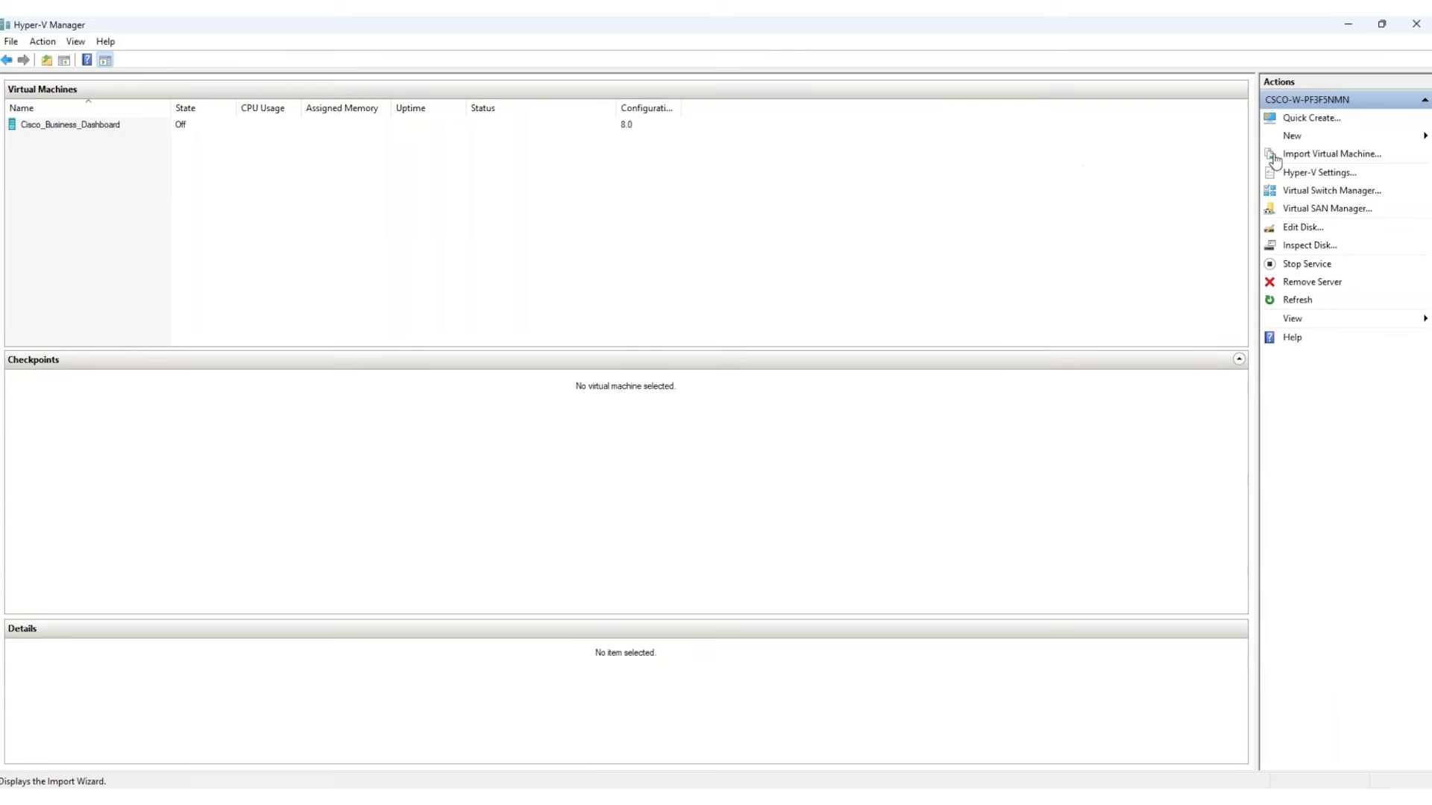
# - Create an External virtual switch on the ASIX USB to Gigabit Ethernet adapter and accept the connectivity warning
pyautogui.click(1330, 189)
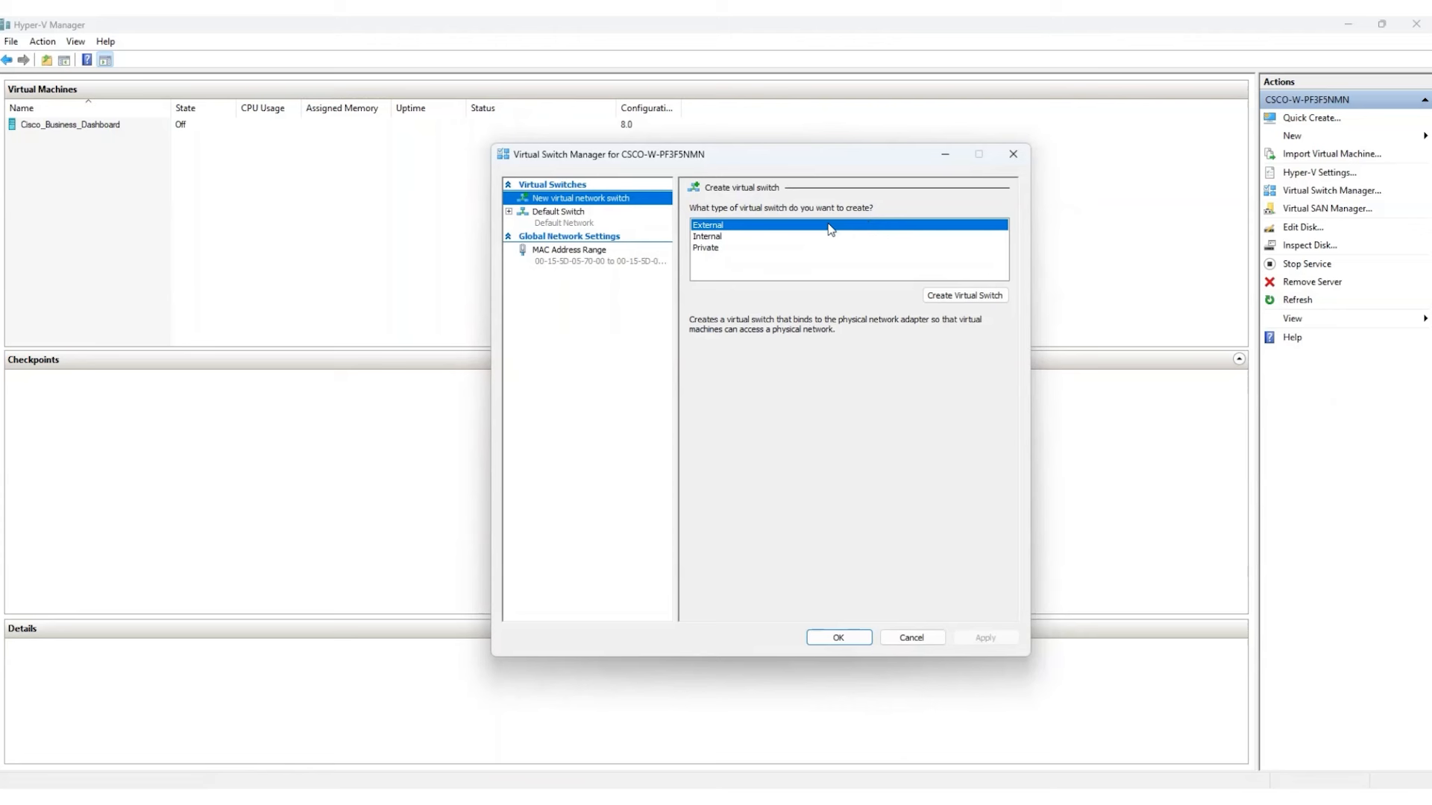
pyautogui.moveTo(892, 271)
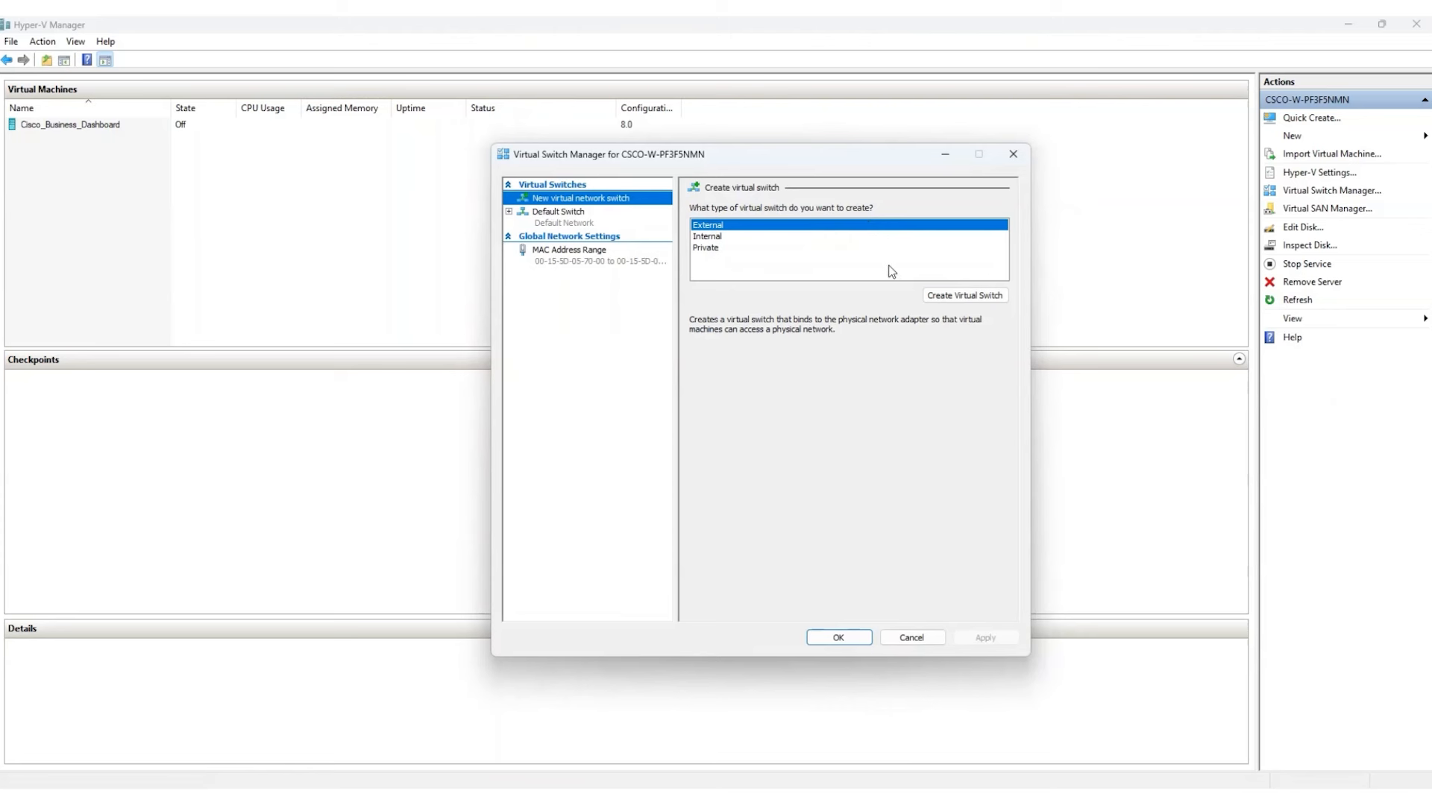
pyautogui.click(965, 296)
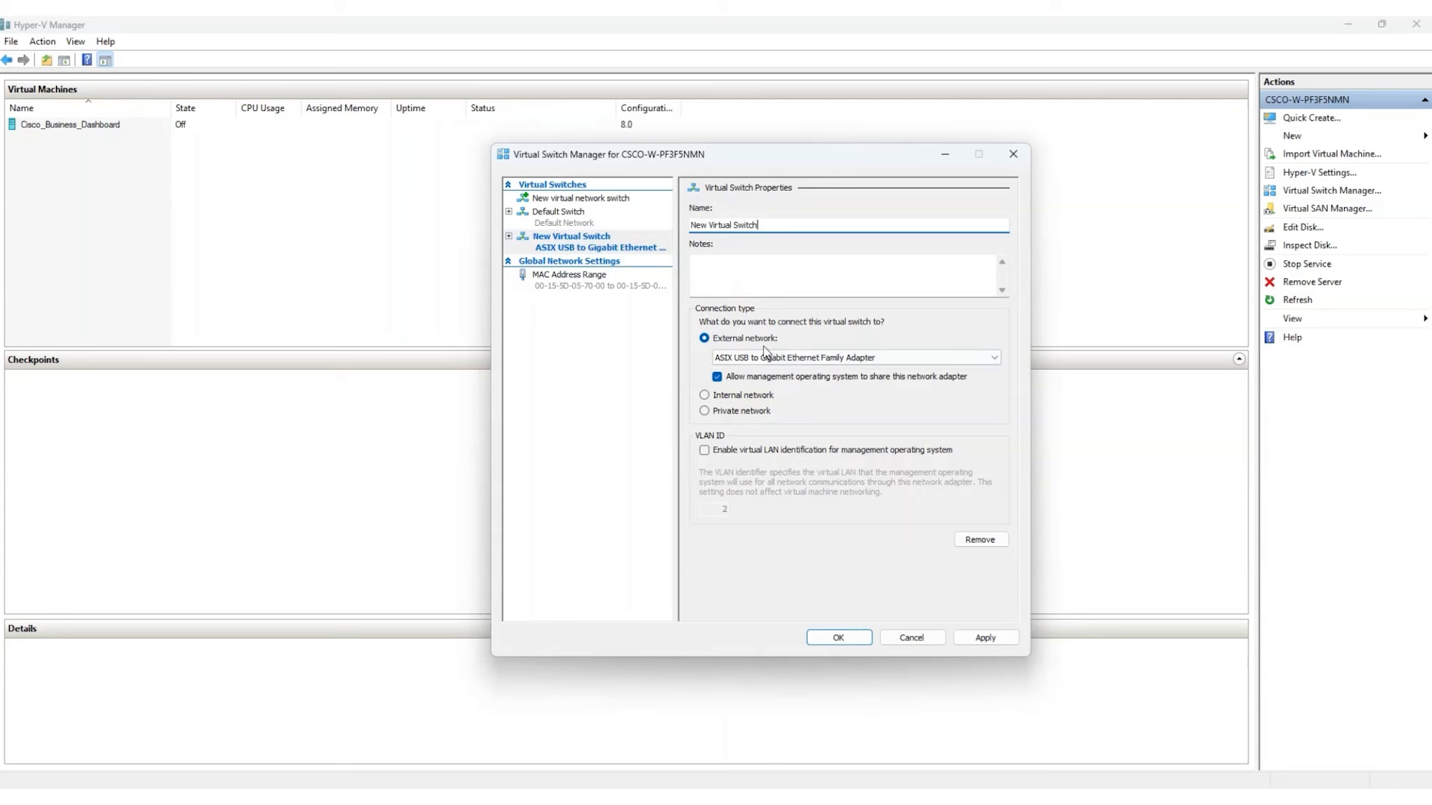
pyautogui.click(994, 356)
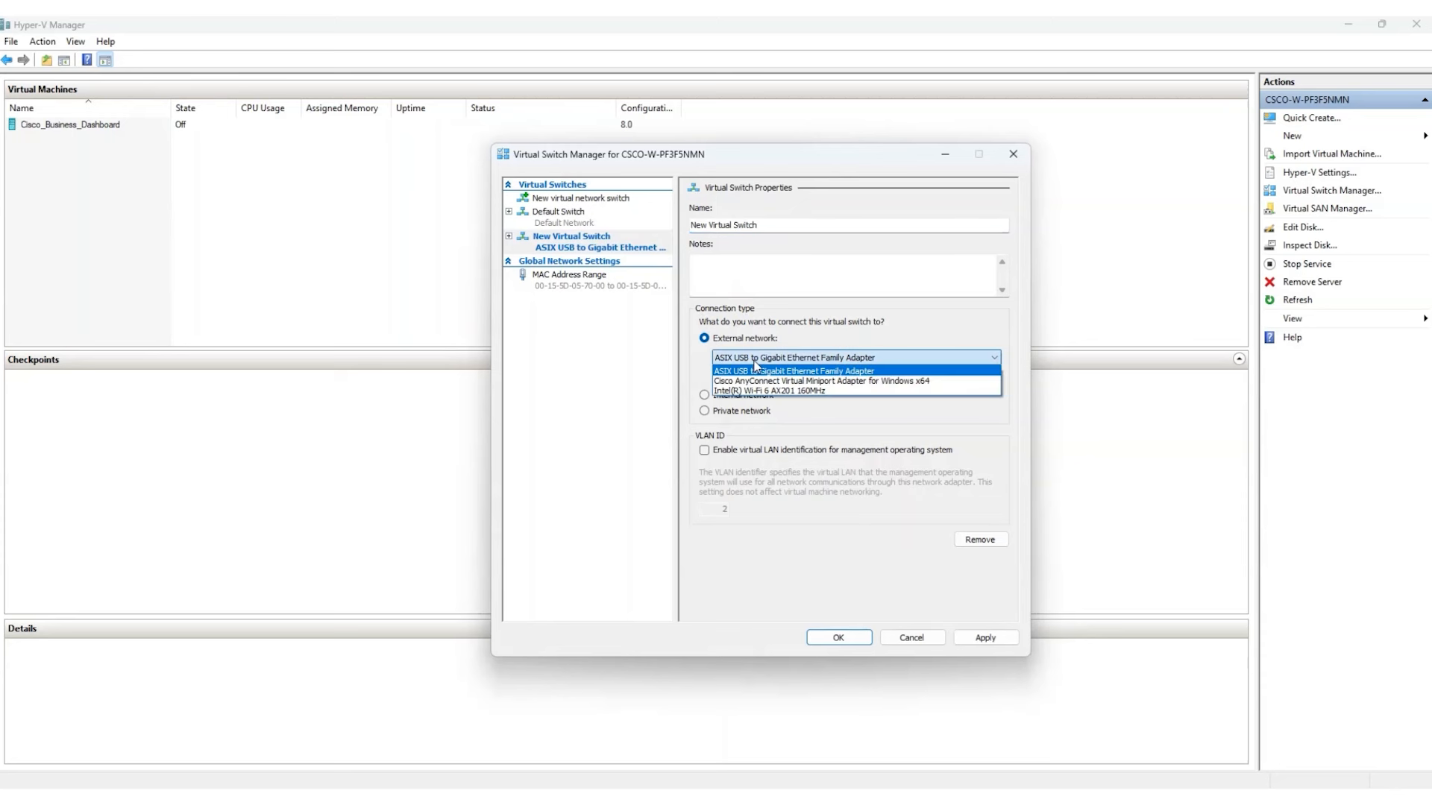
pyautogui.click(792, 356)
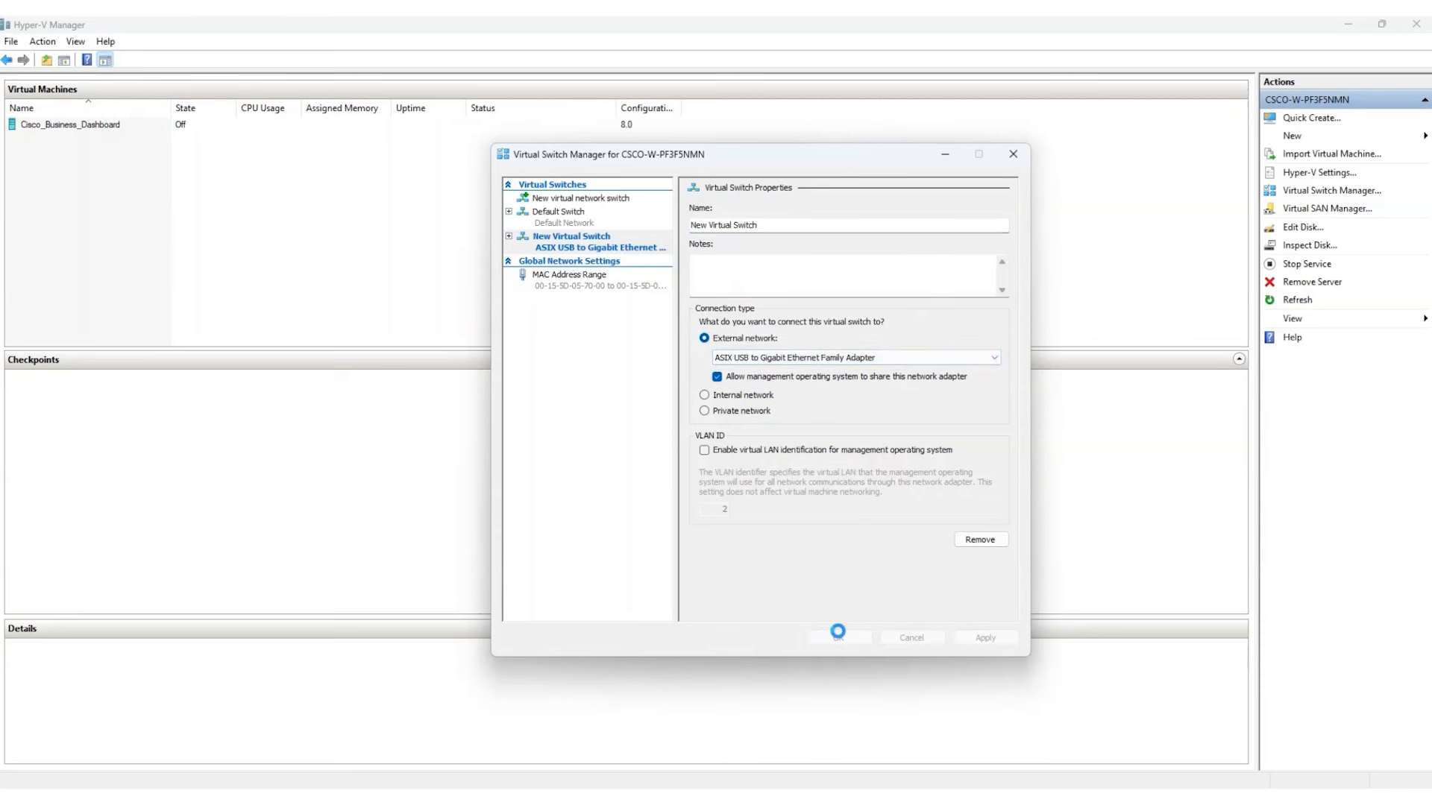
pyautogui.click(985, 637)
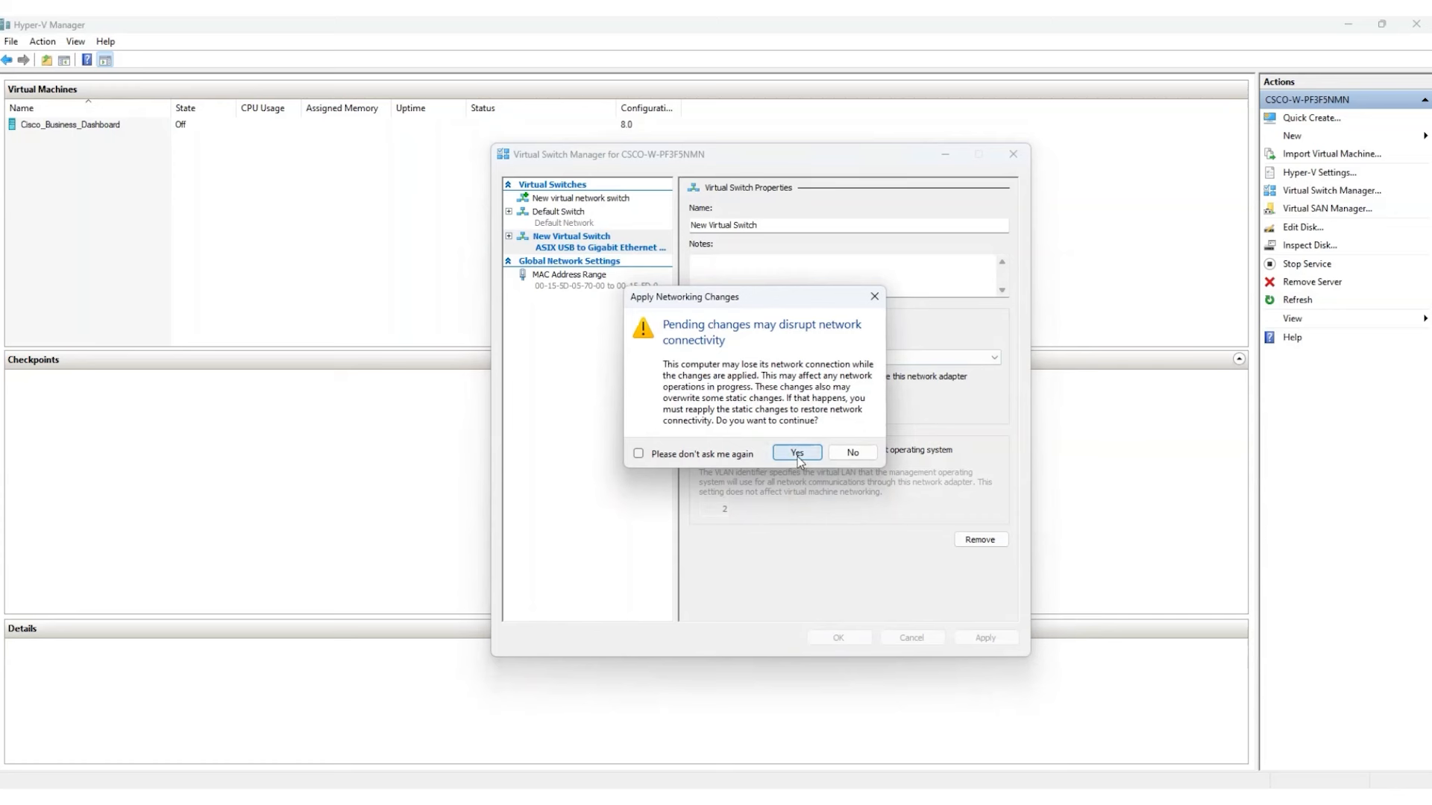
pyautogui.click(795, 453)
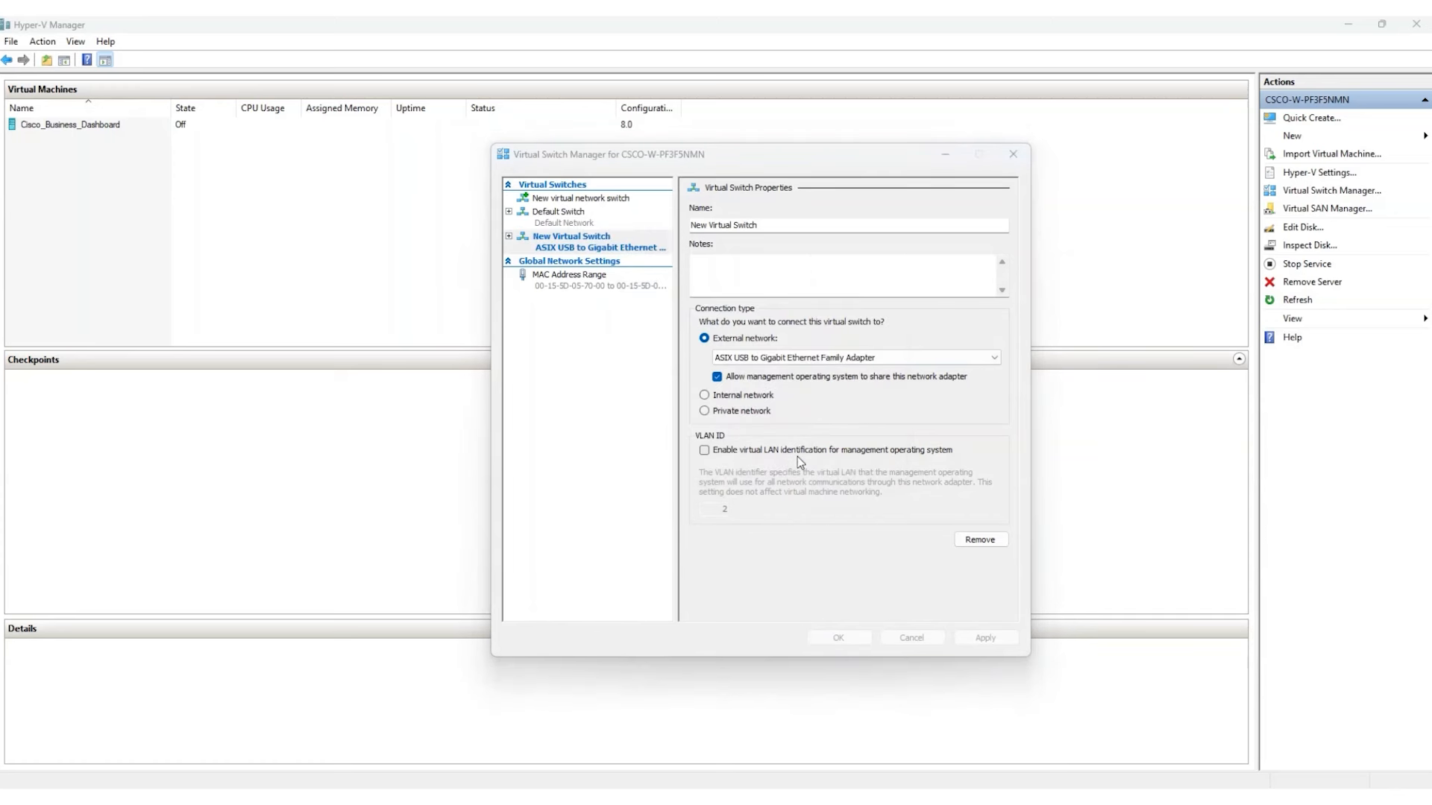
pyautogui.click(910, 636)
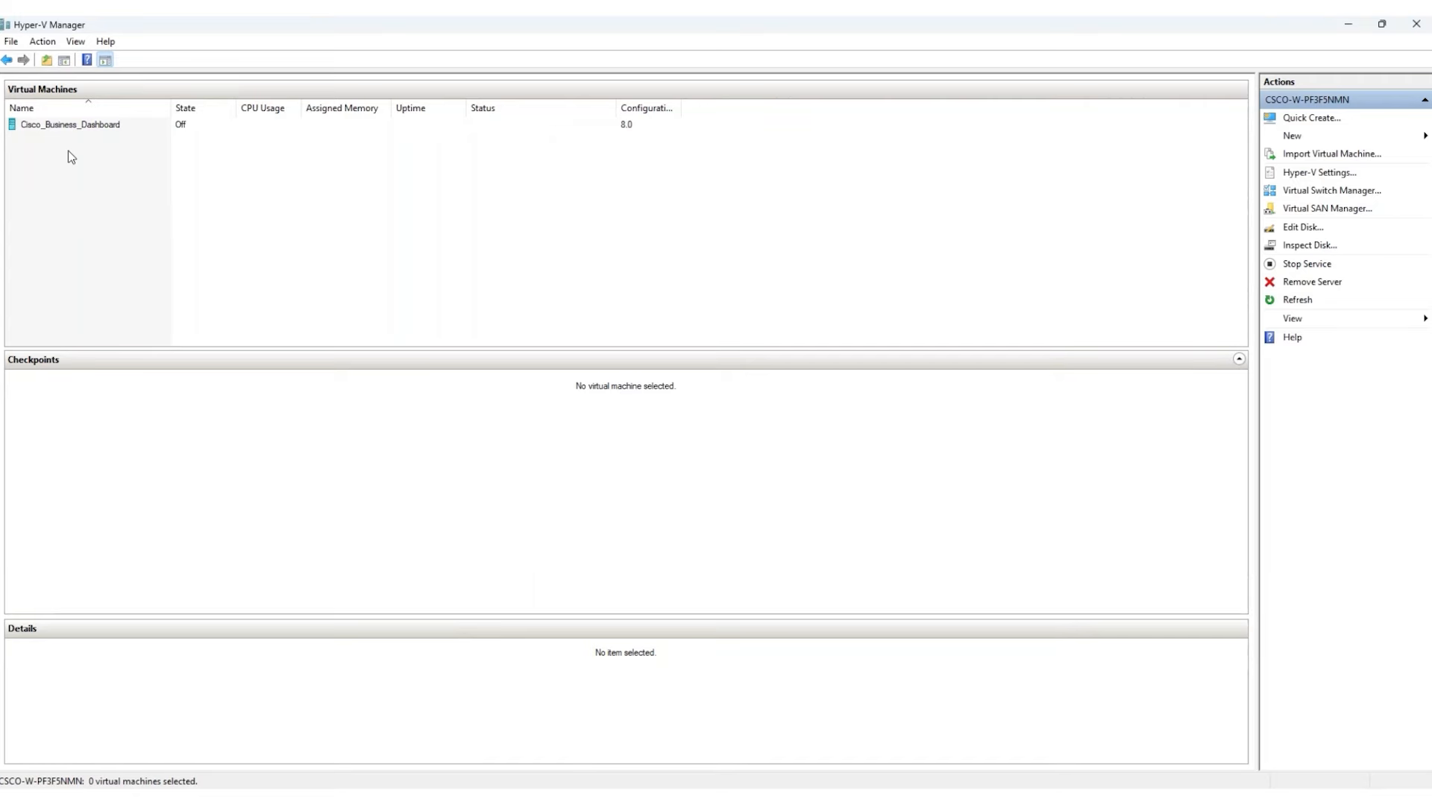
# - Set the Cisco_Business_Dashboard VM's network adapter to New Virtual Switch in its settings
pyautogui.rightClick(70, 123)
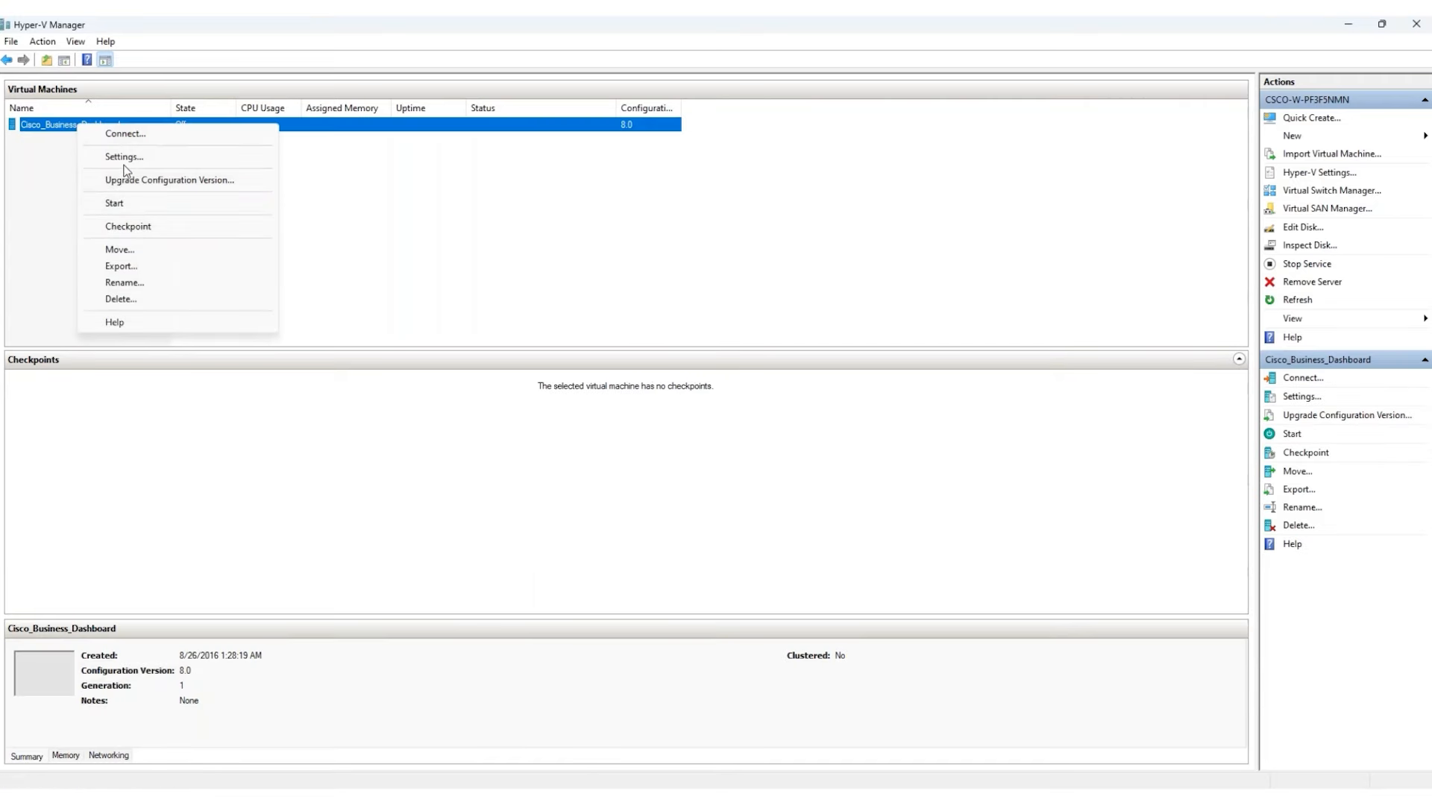
pyautogui.click(124, 156)
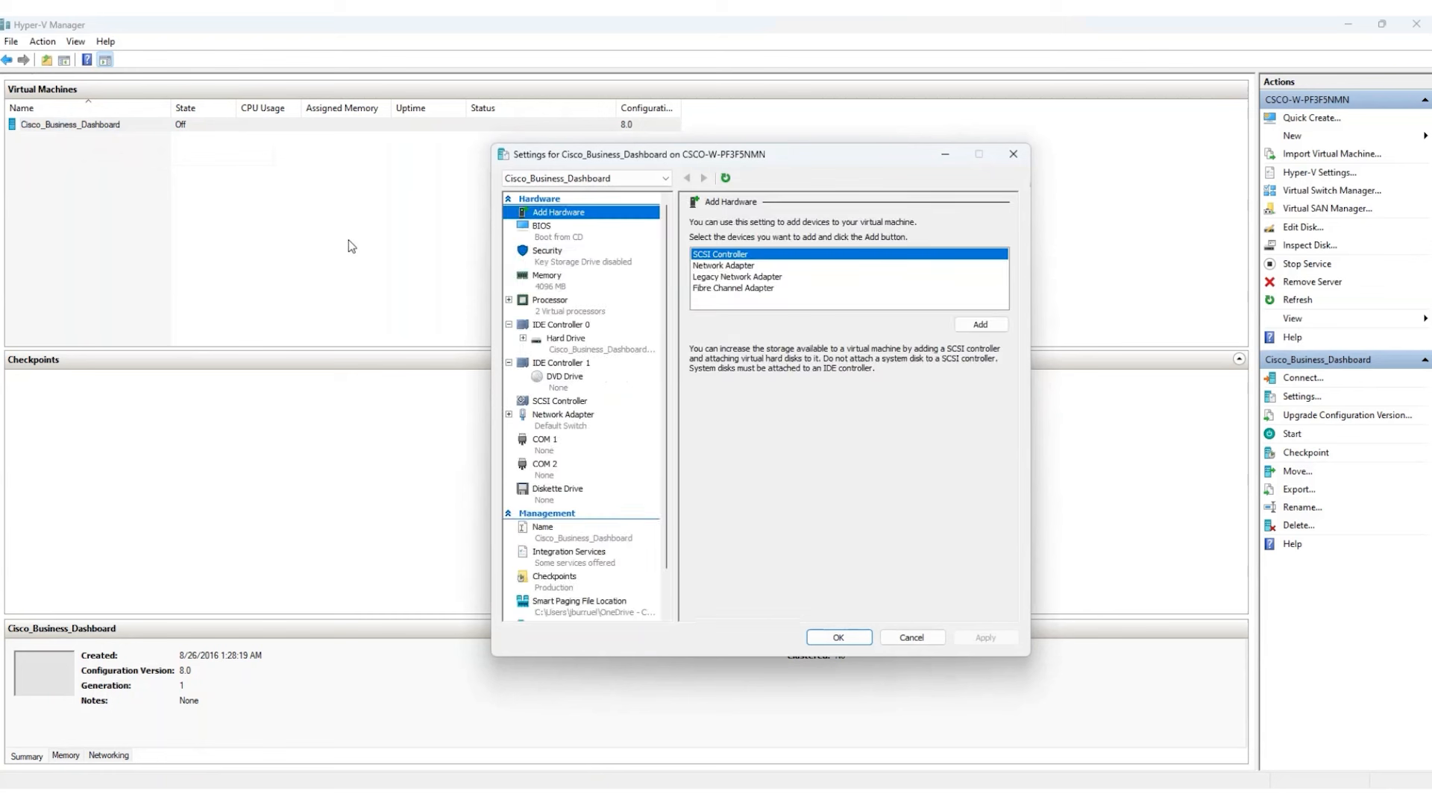
pyautogui.click(564, 415)
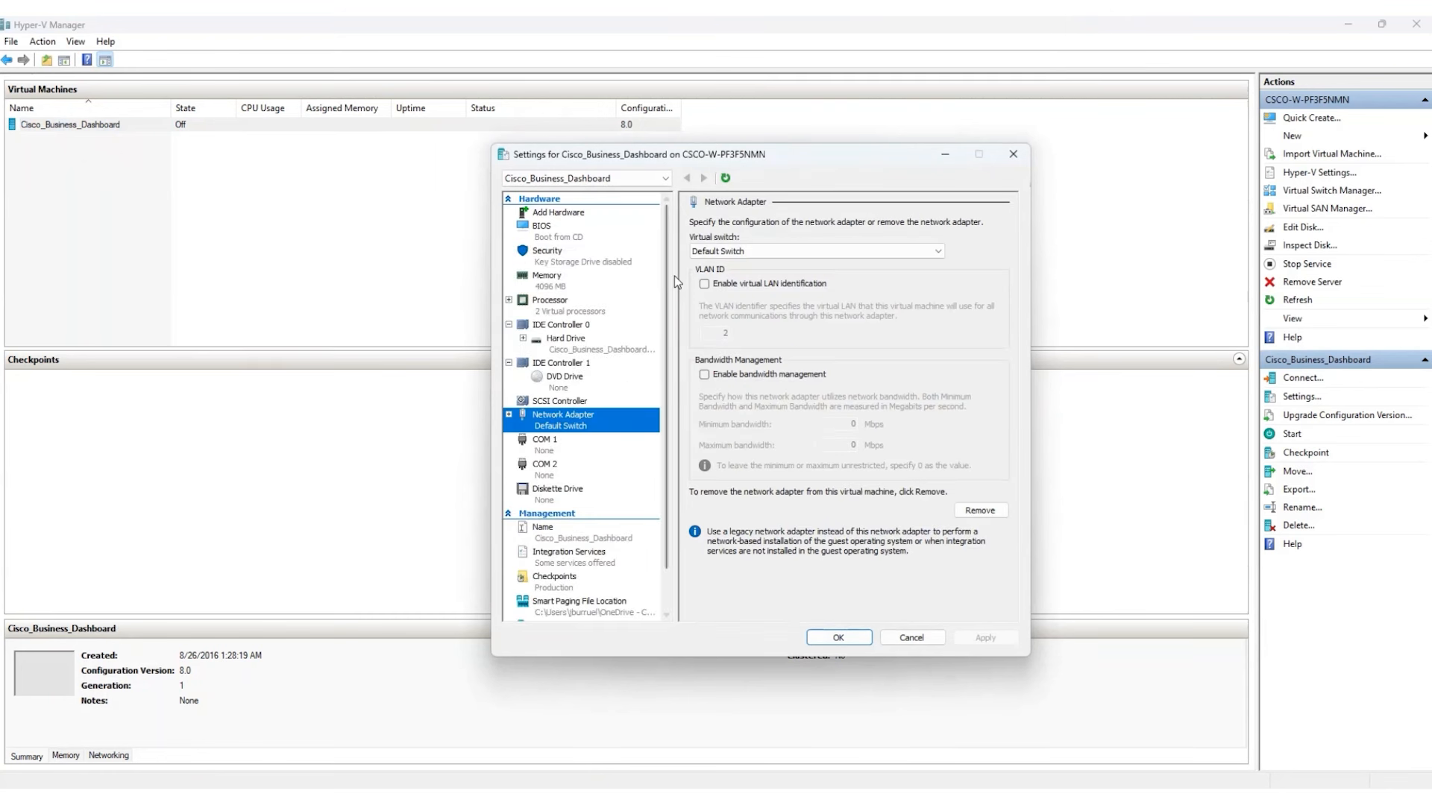
pyautogui.click(814, 250)
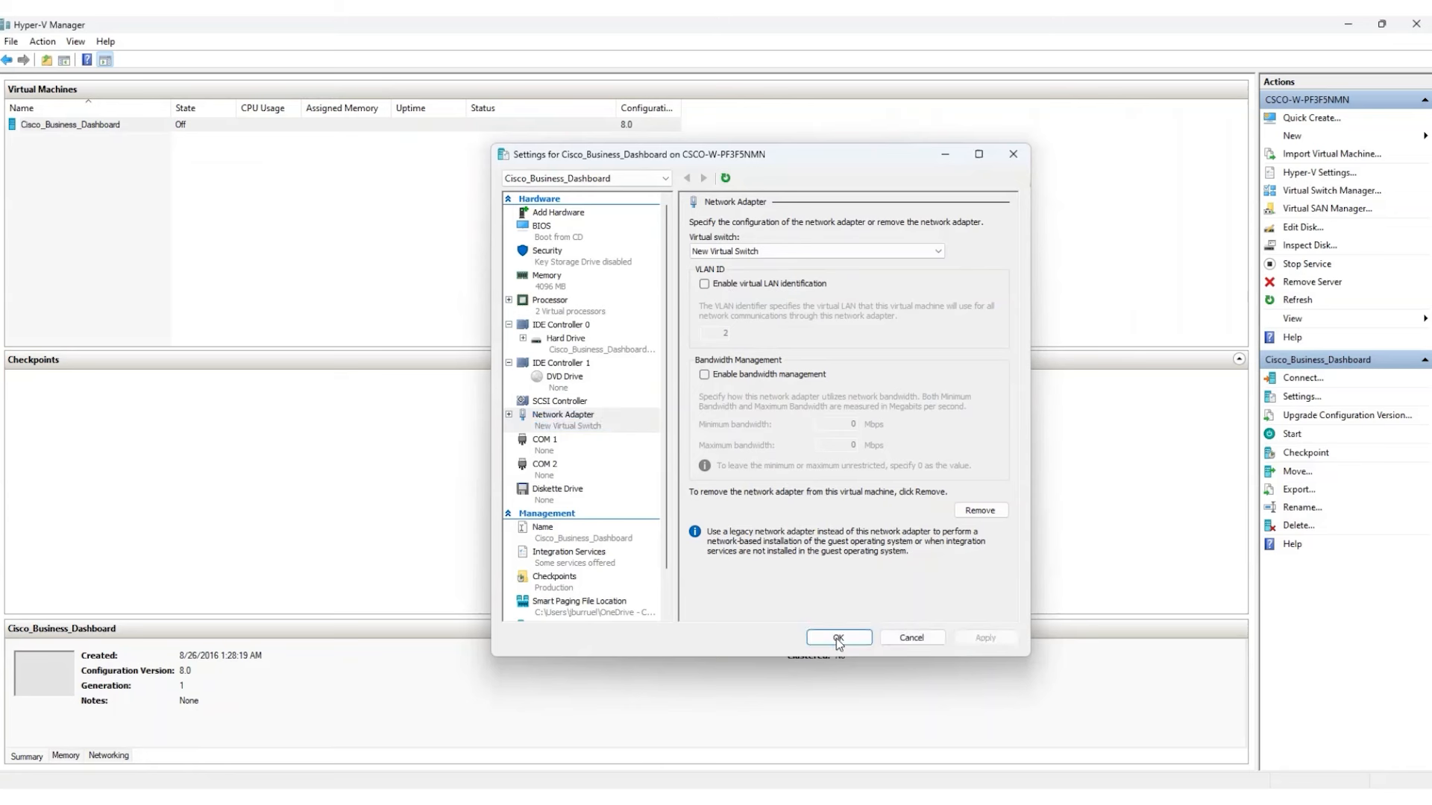
pyautogui.click(837, 637)
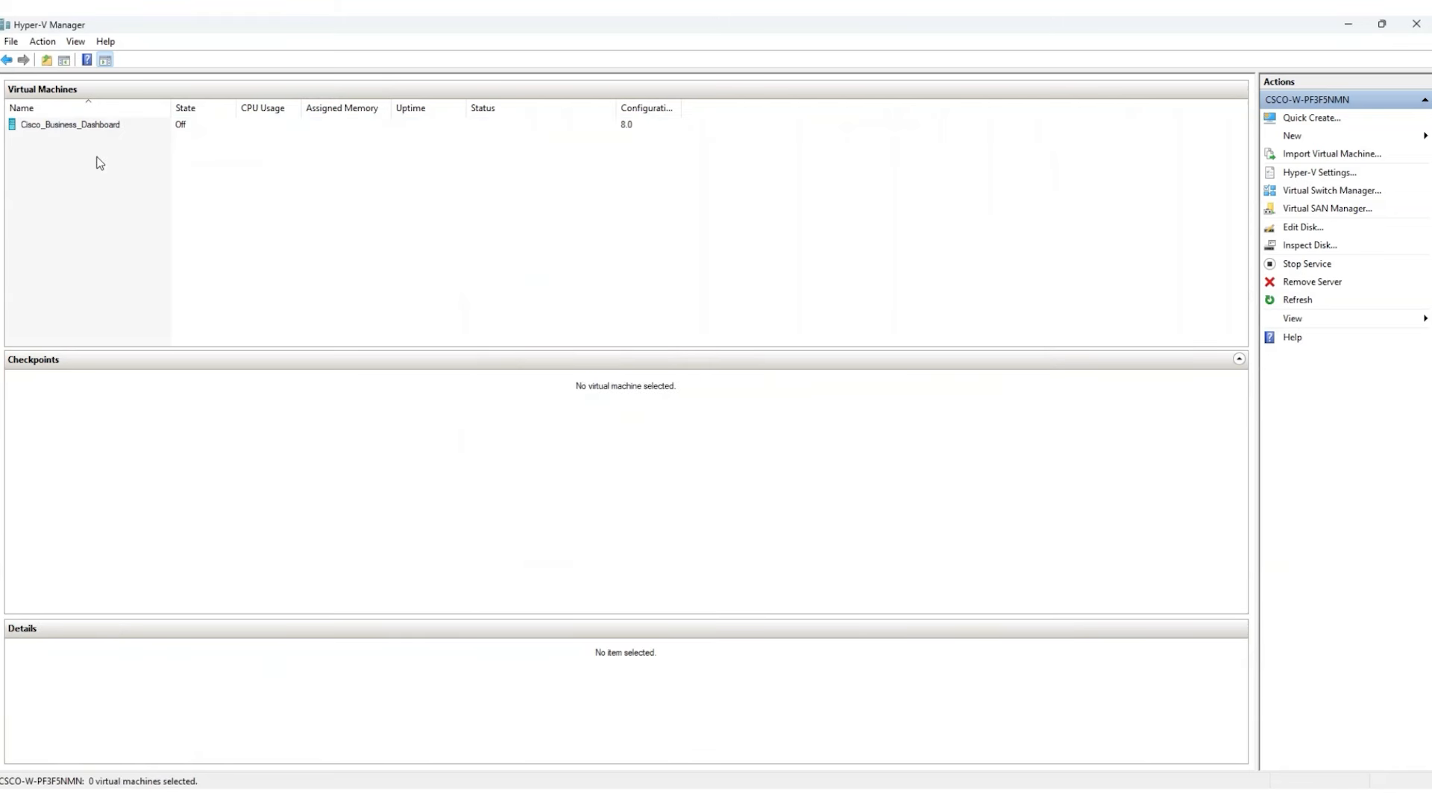
pyautogui.click(71, 124)
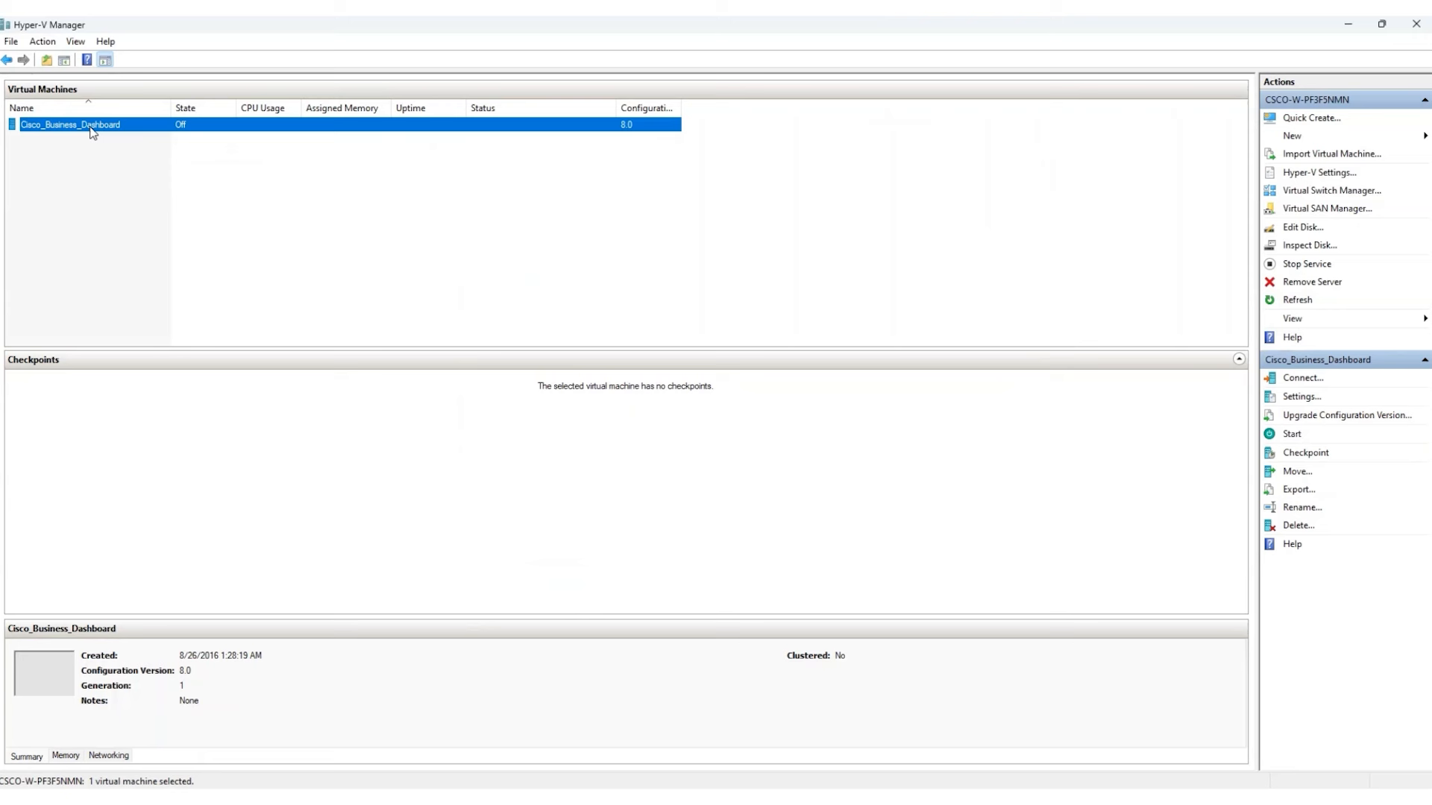
# - Connect to the VM console, start the machine and log in as cisco with the current password
pyautogui.rightClick(86, 124)
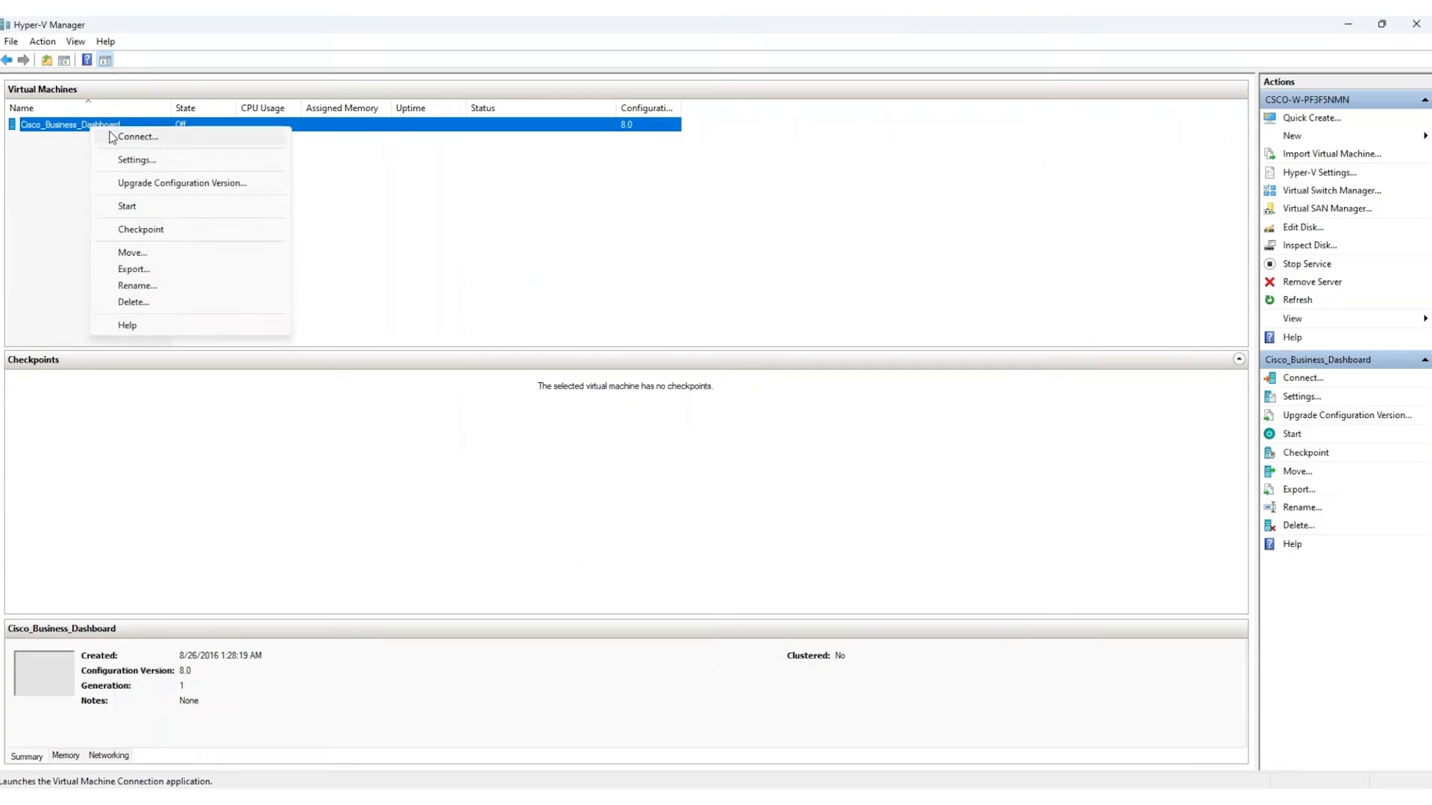
pyautogui.click(137, 137)
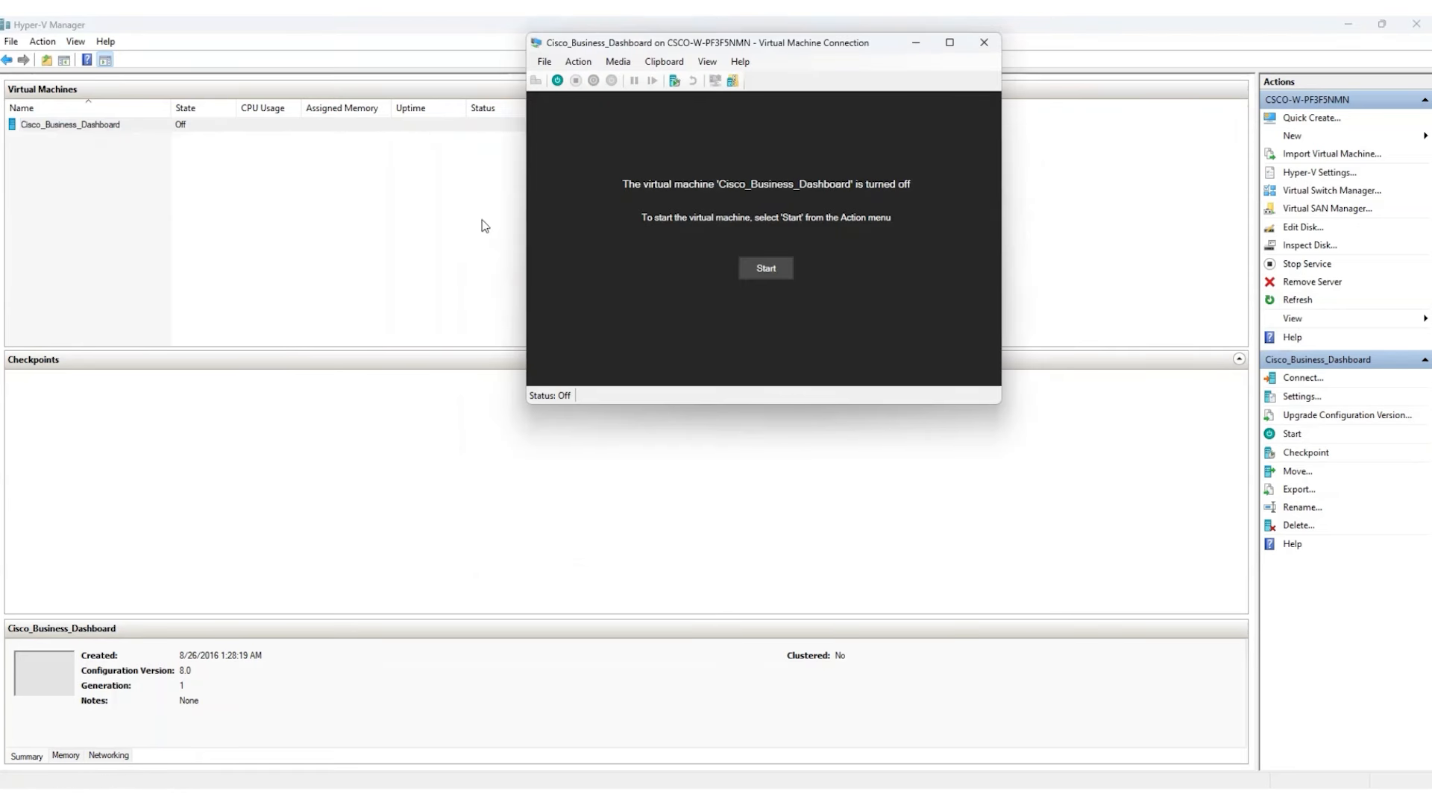
pyautogui.click(765, 267)
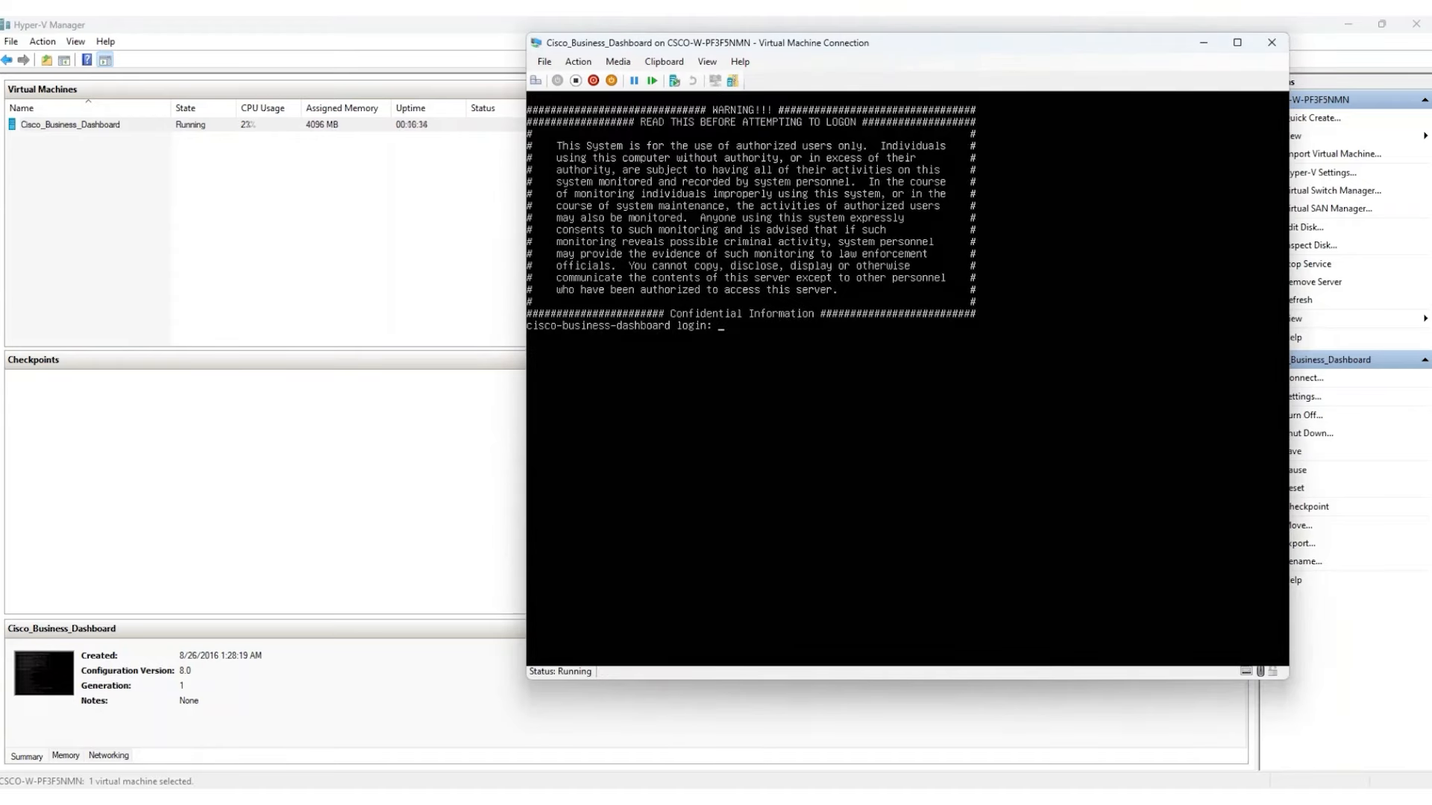
pyautogui.write('cisco')
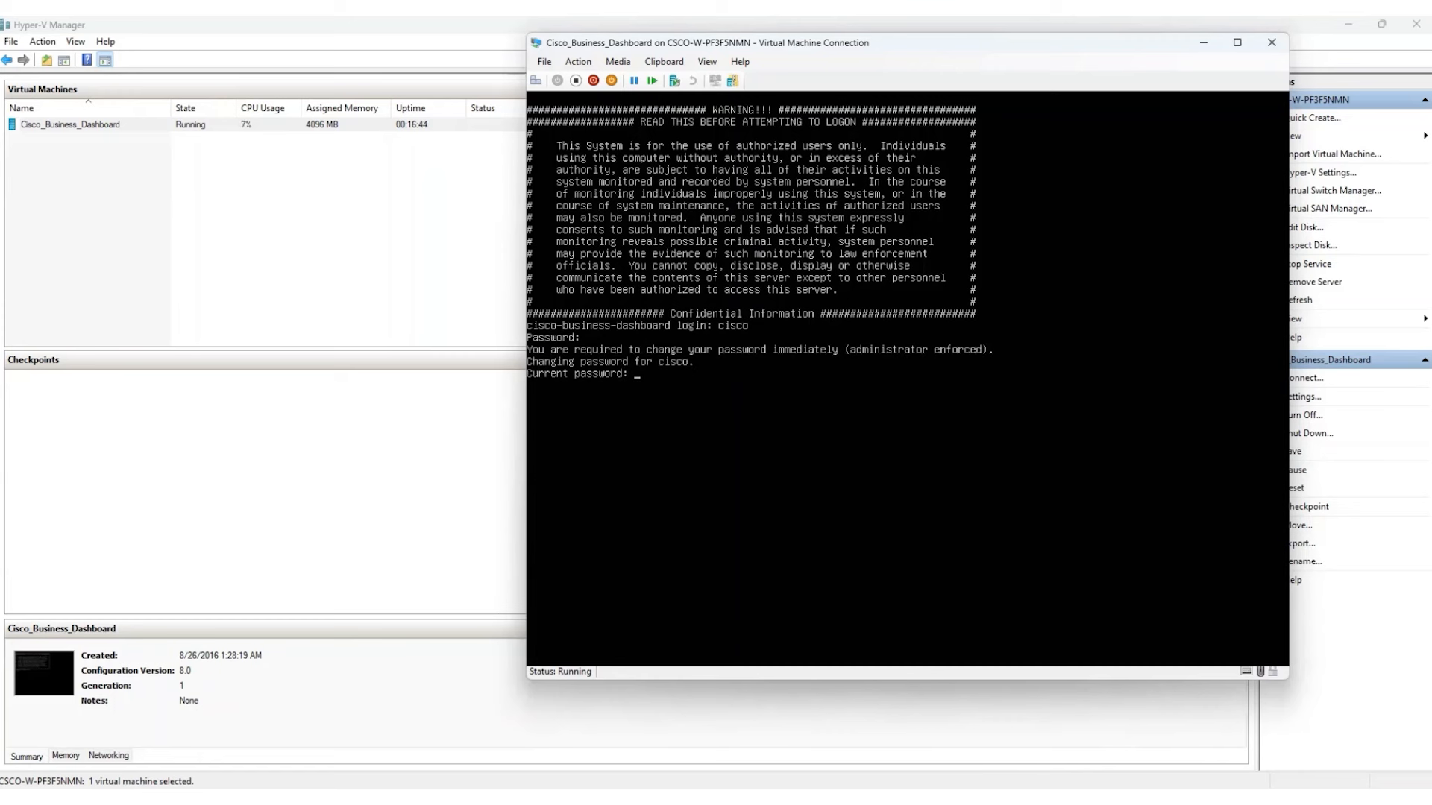
pyautogui.press('Enter')
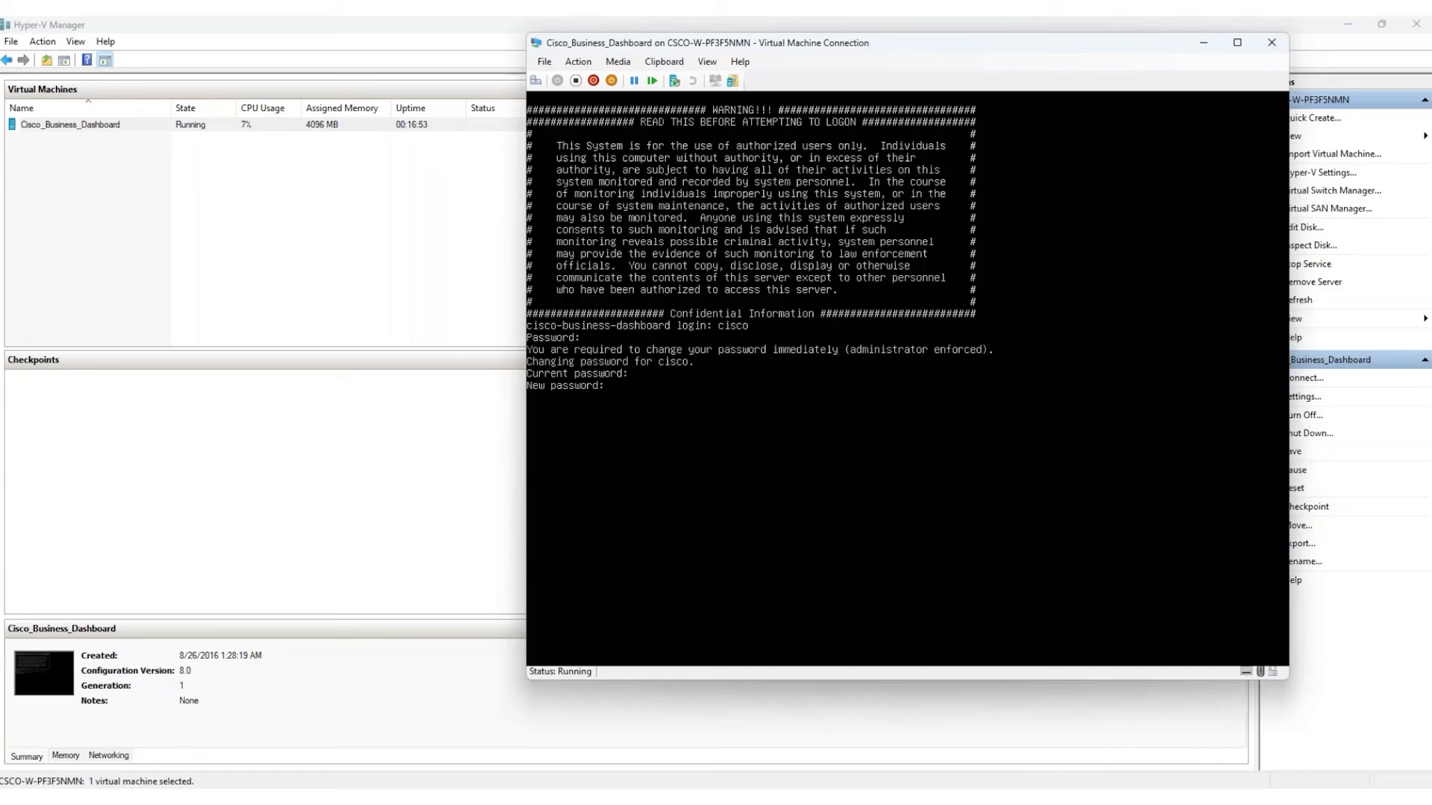